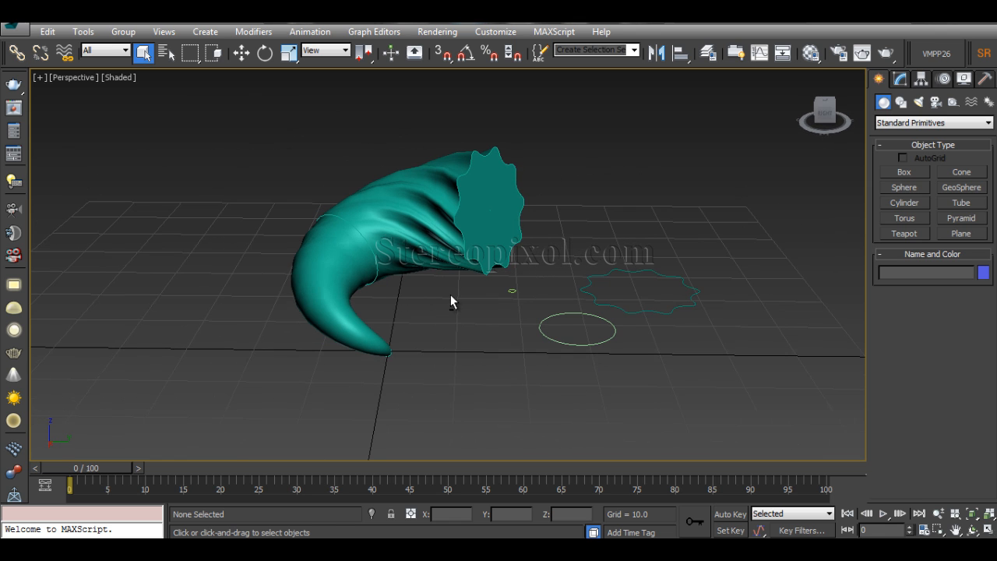
Orbit the Perspective view around Loft001 to inspect the horn.
drag(451, 301, 397, 210)
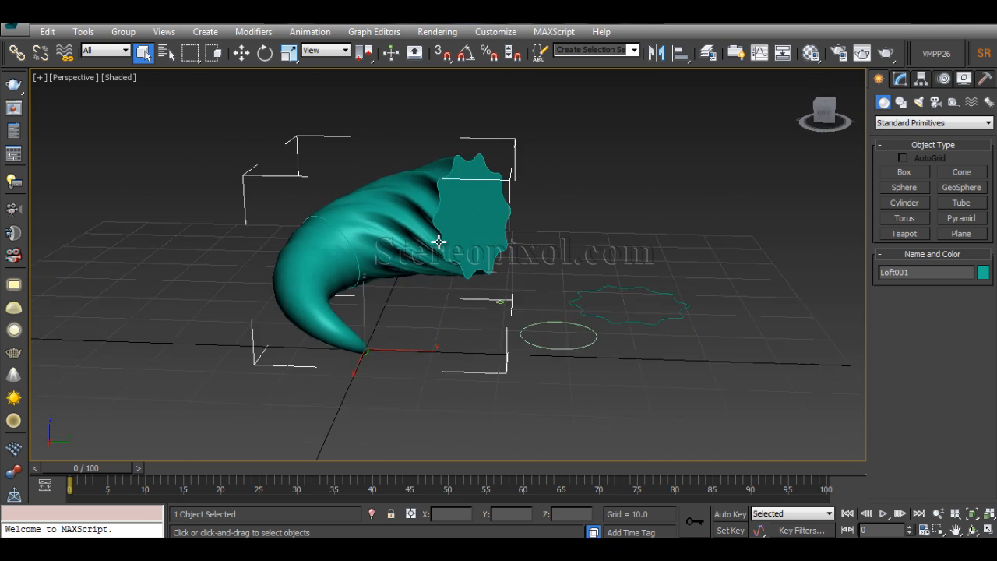
drag(440, 241, 405, 249)
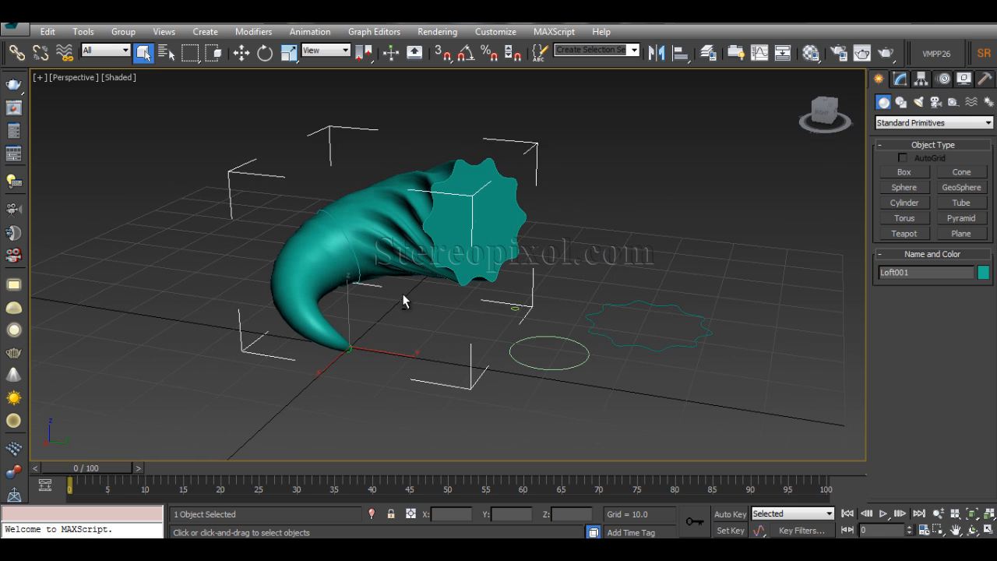
drag(405, 299, 373, 242)
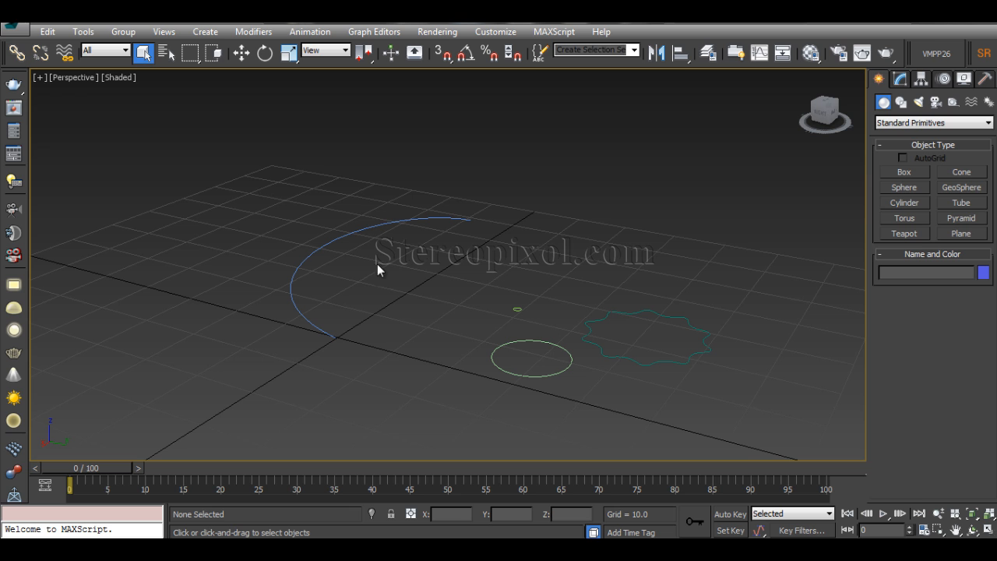
Select Helix001, start Helix, drag out a trial helix, then cancel it.
click(378, 280)
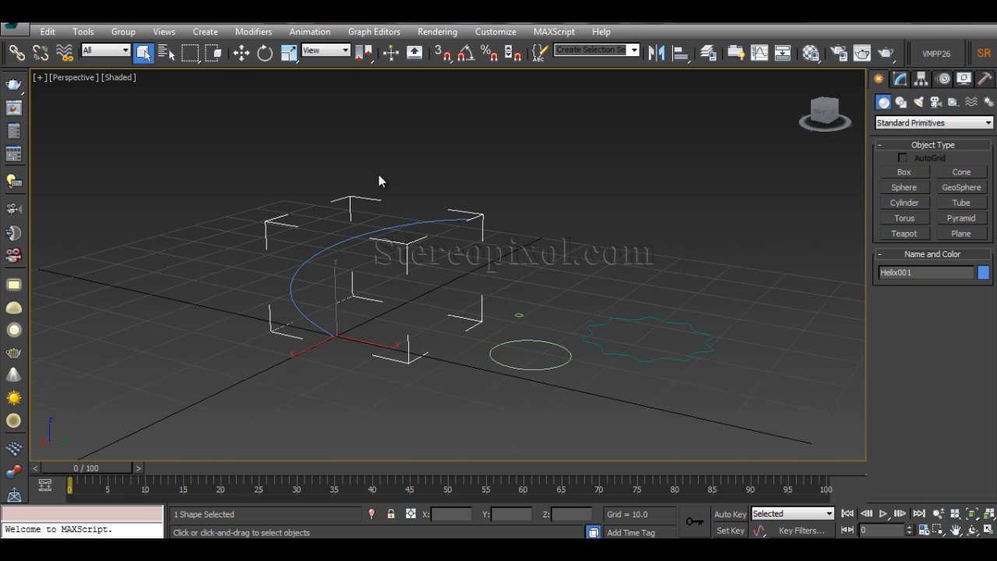
mouse_move(884, 90)
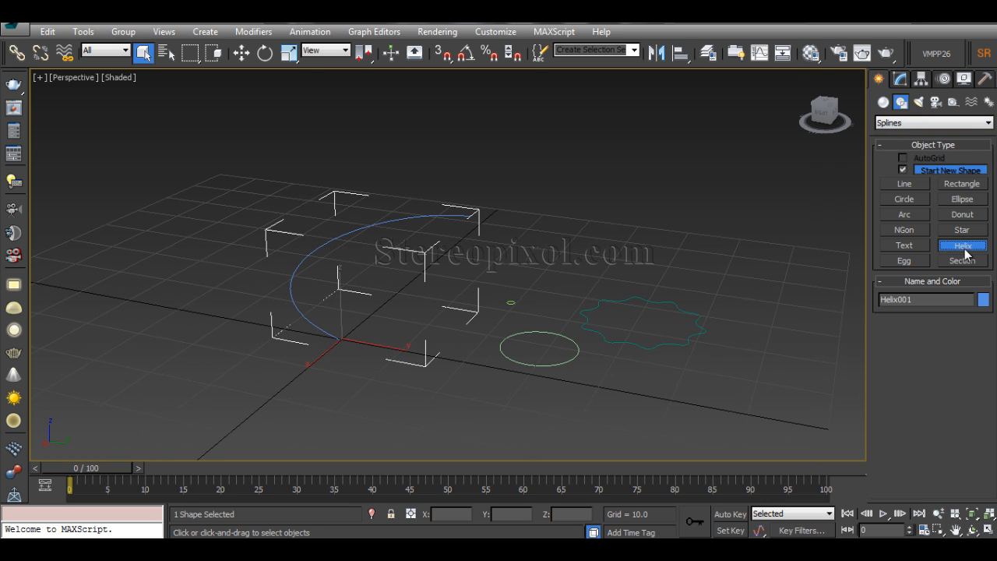
click(962, 245)
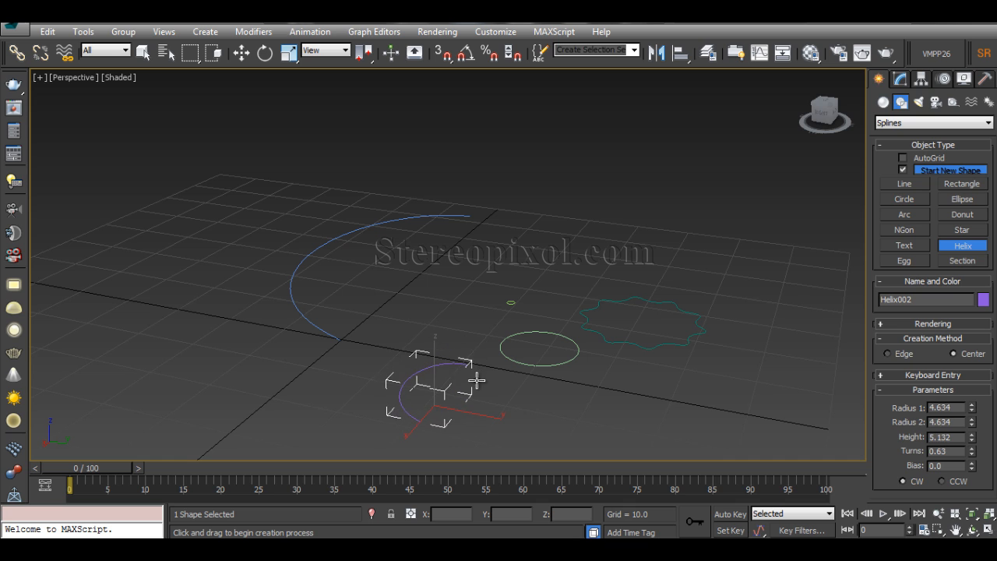
drag(478, 380, 521, 323)
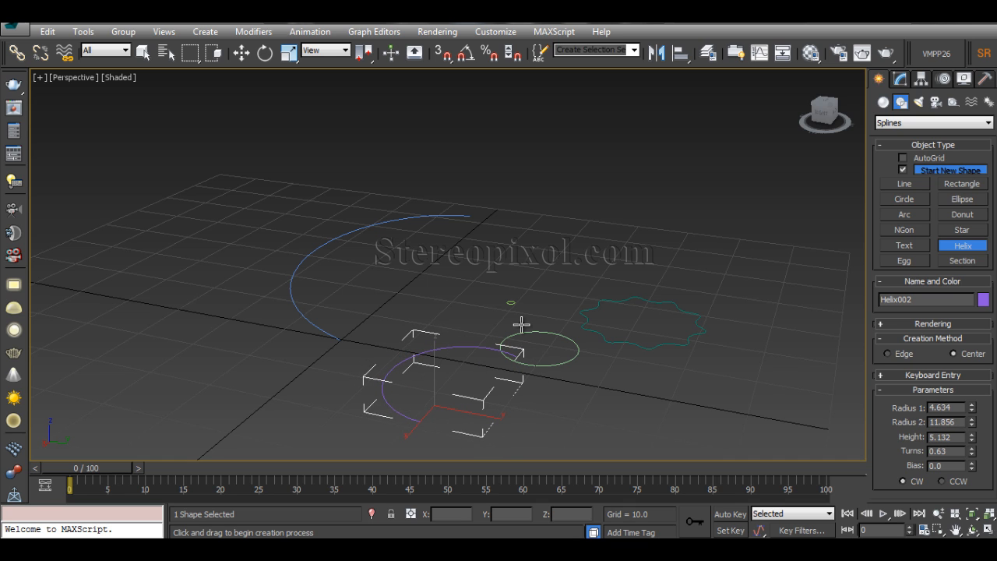
click(393, 328)
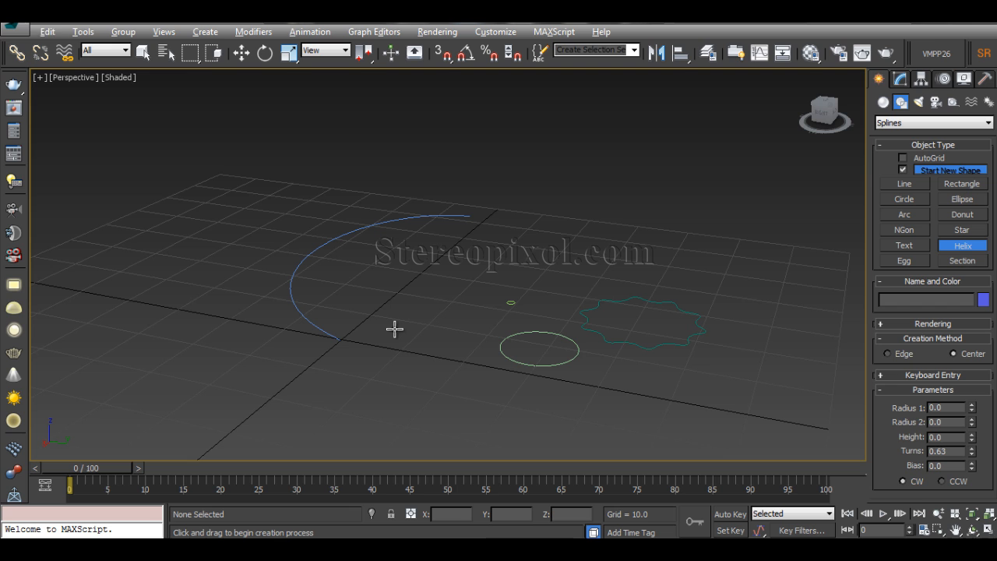
click(240, 52)
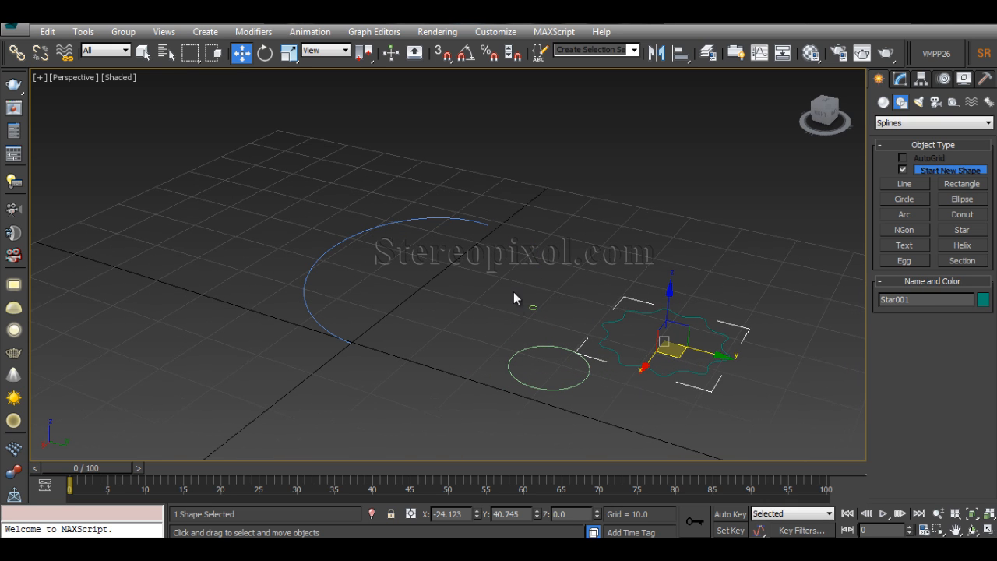
click(548, 367)
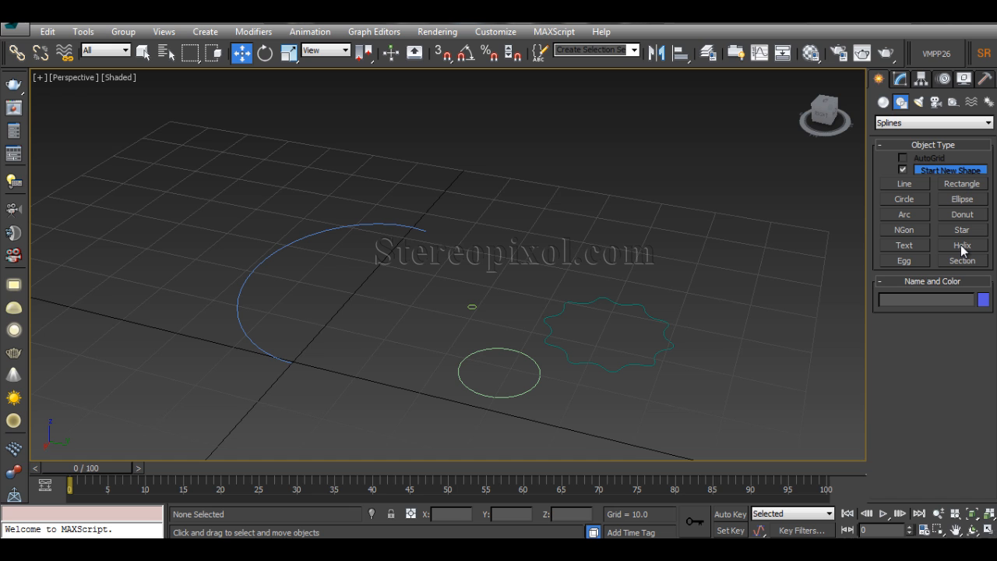
click(961, 229)
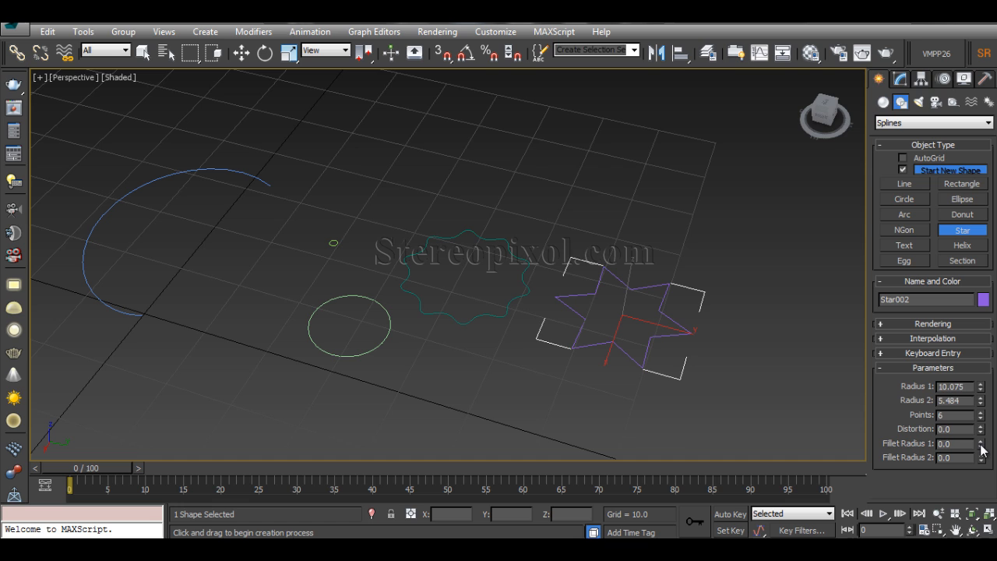
click(980, 441)
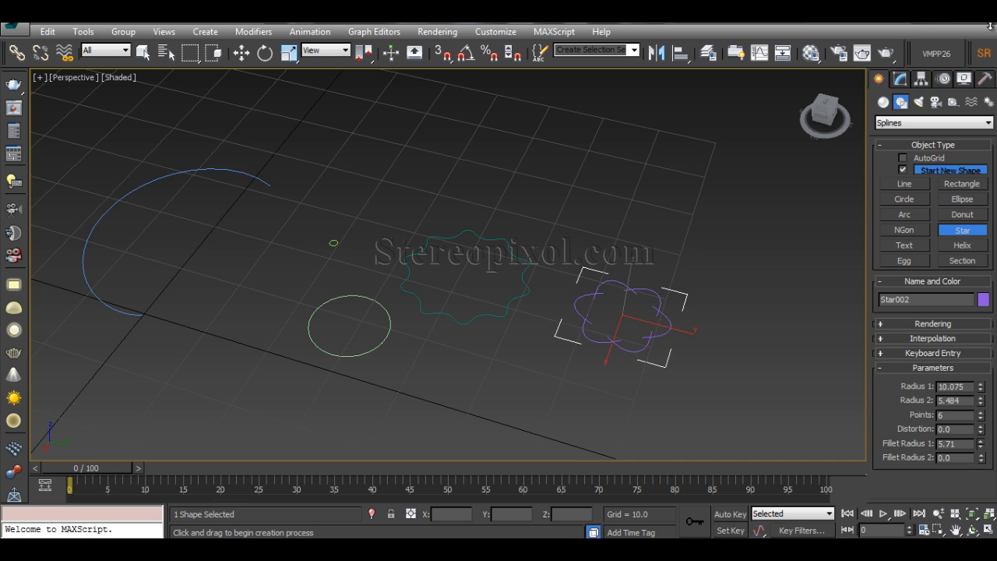
click(951, 443)
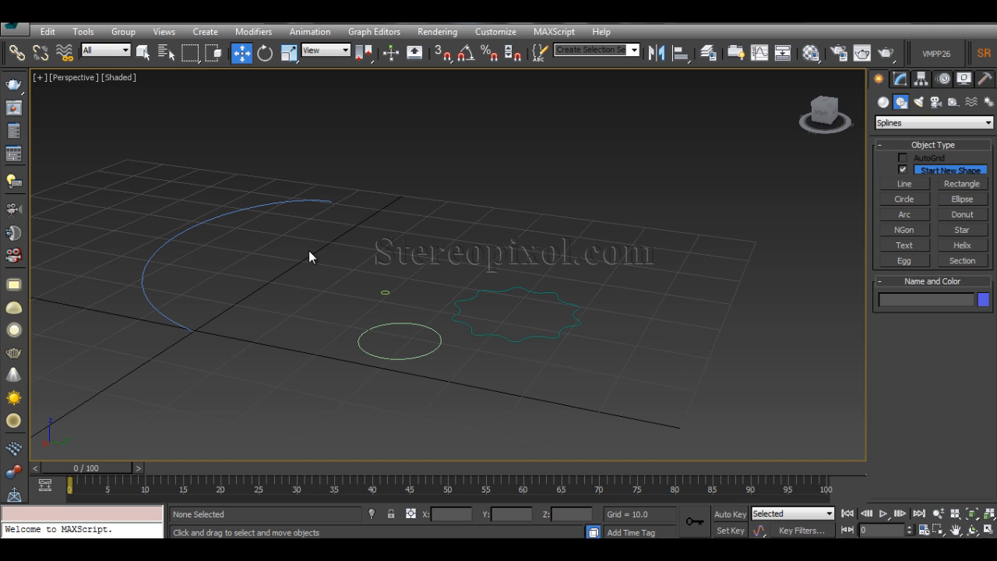
mouse_move(220, 201)
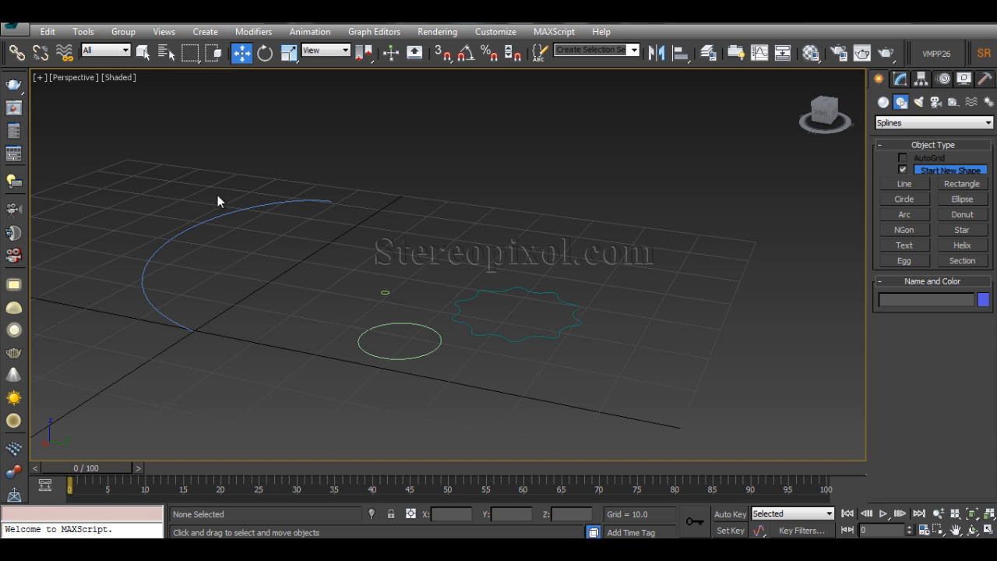
mouse_move(419, 263)
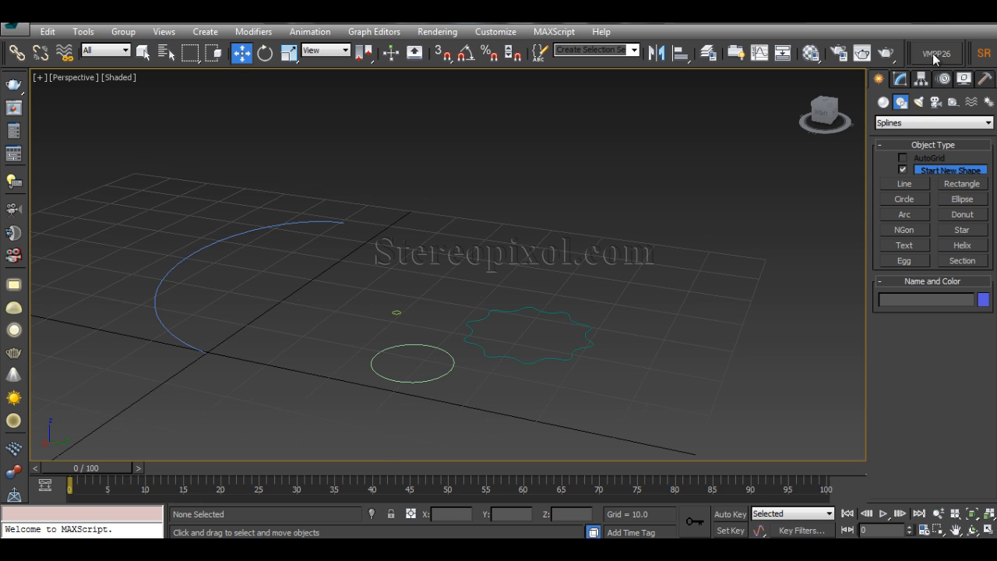
Switch the Create panel to Compound Objects and reselect Helix001.
click(932, 122)
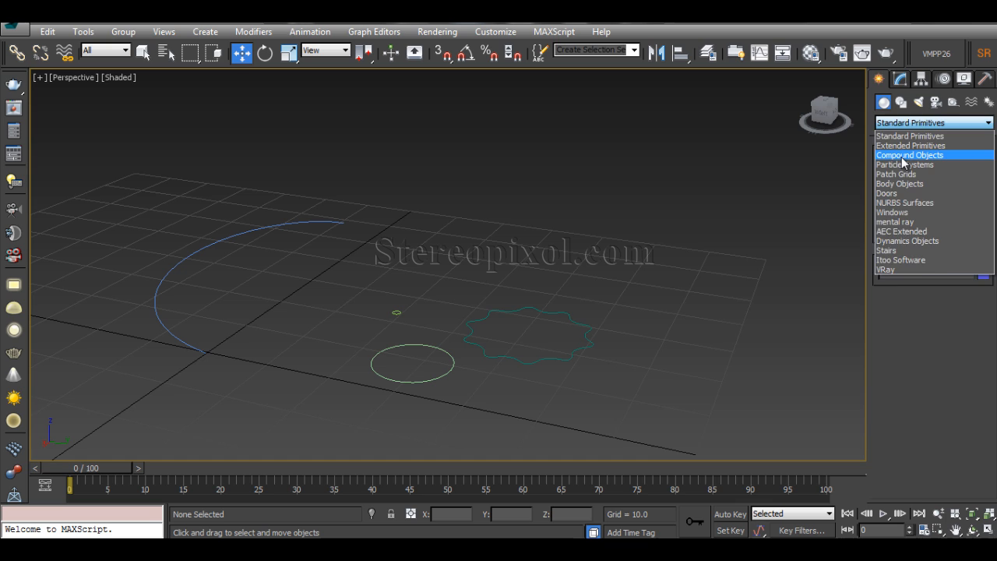
click(909, 154)
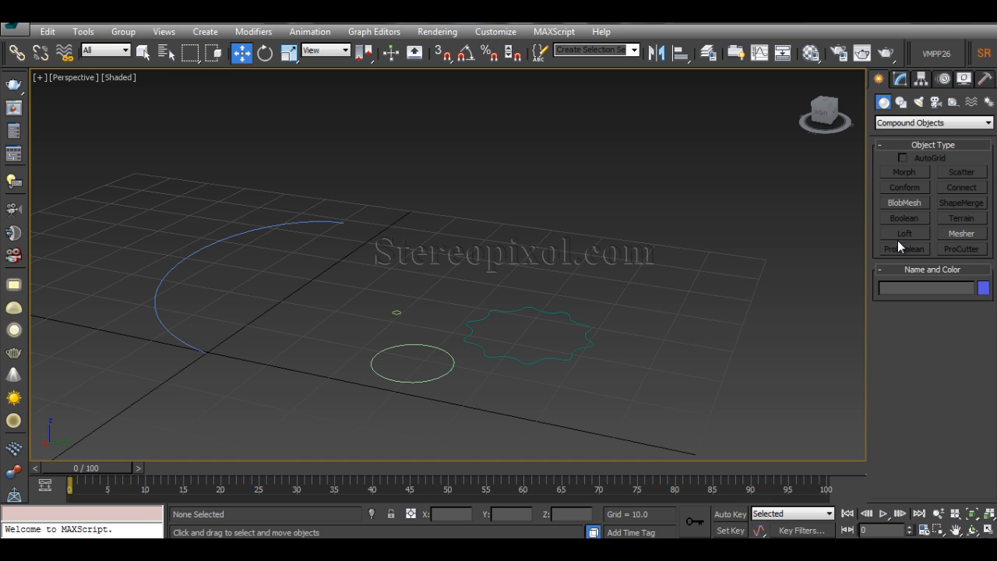
mouse_move(261, 243)
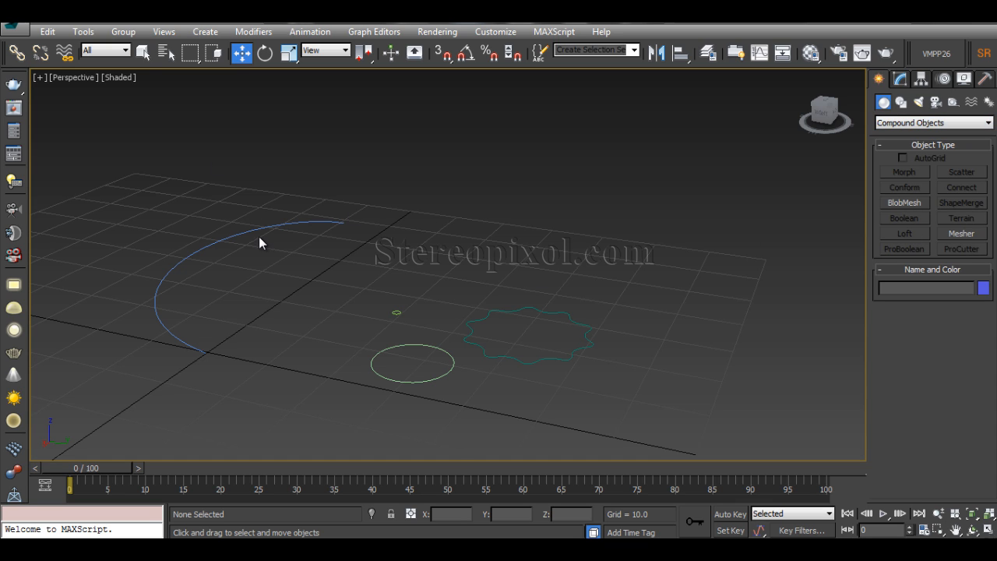
mouse_move(270, 271)
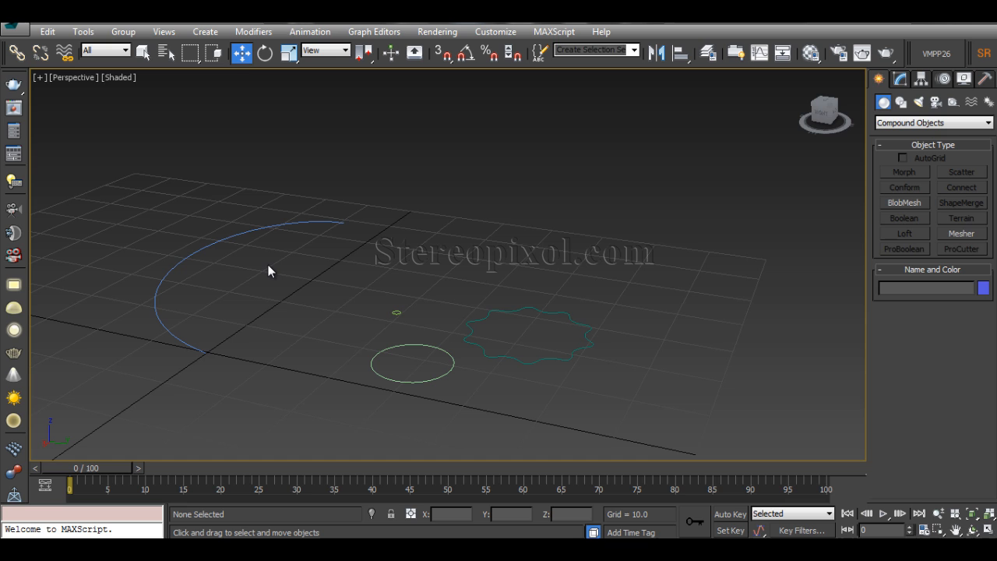
mouse_move(398, 316)
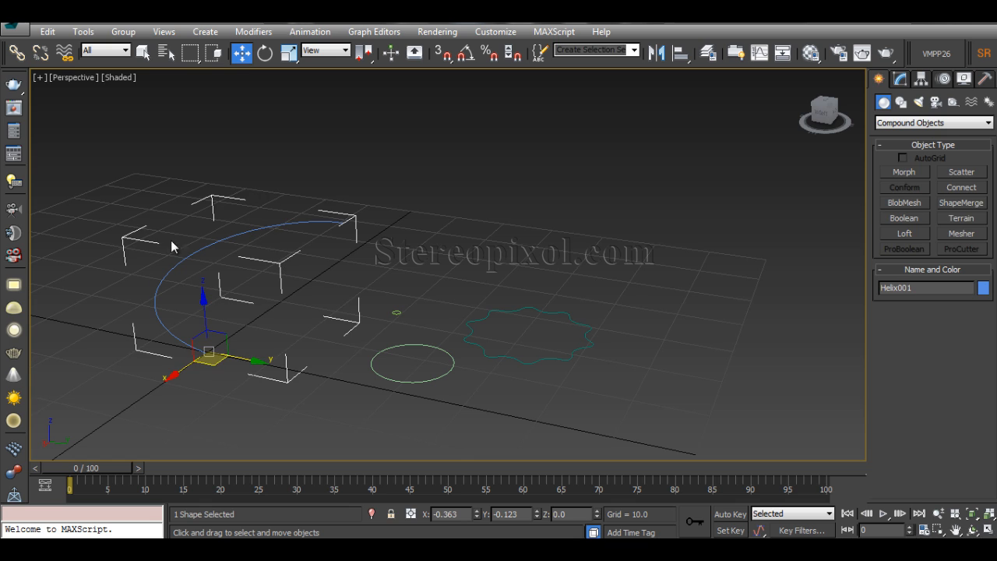
mouse_move(122, 176)
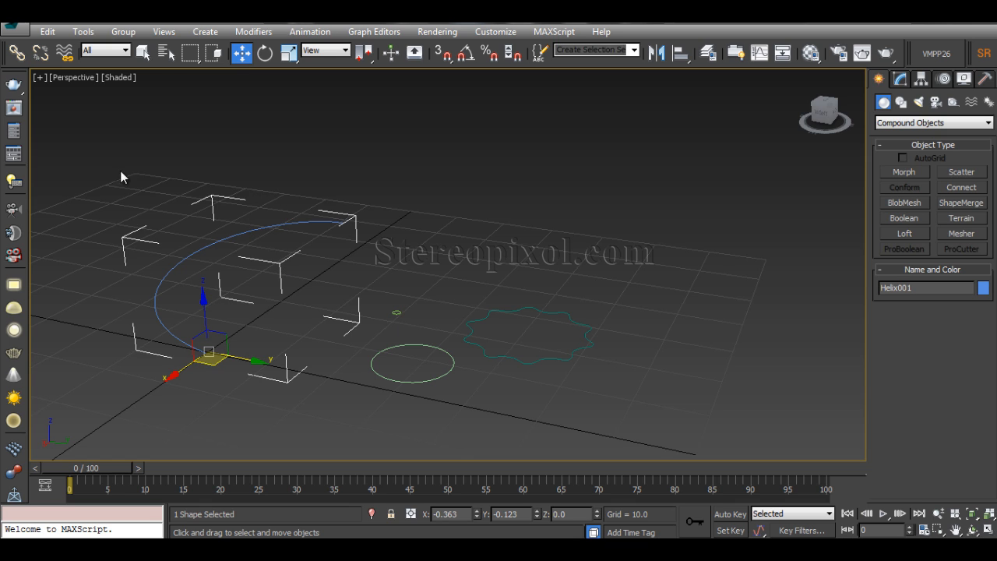
click(447, 267)
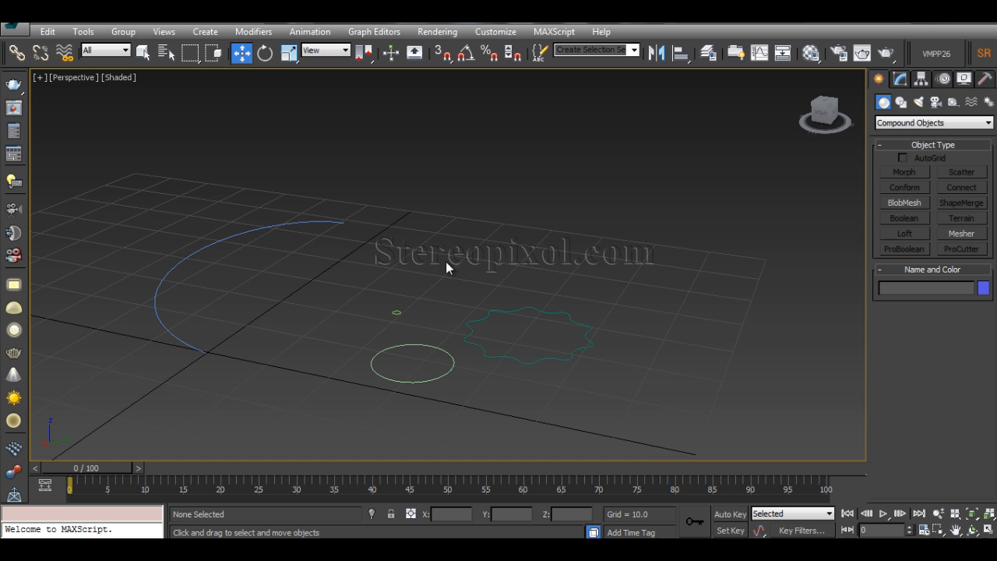
click(397, 313)
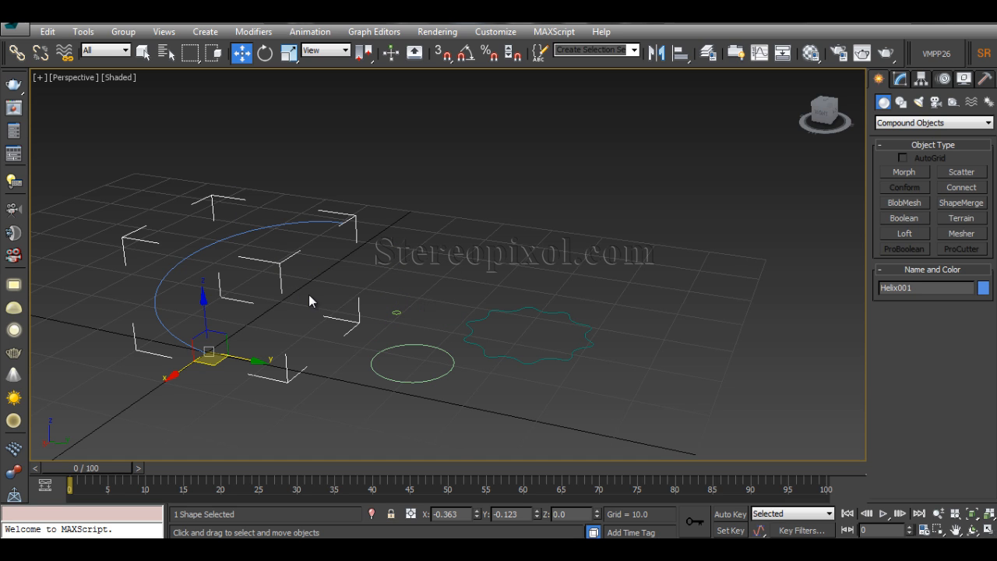
mouse_move(189, 250)
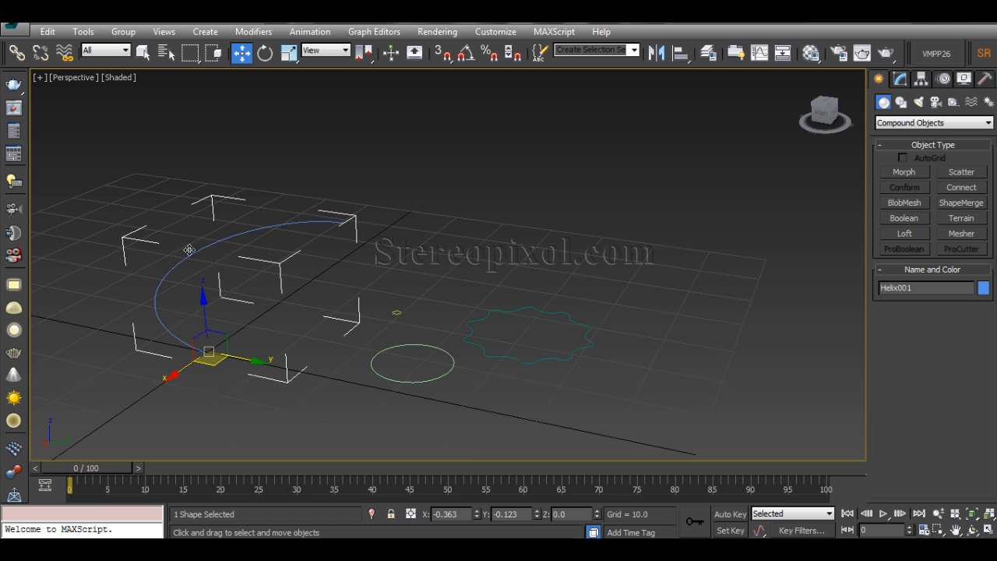
Create a Loft on Helix001 with the small circle as its shape.
click(903, 233)
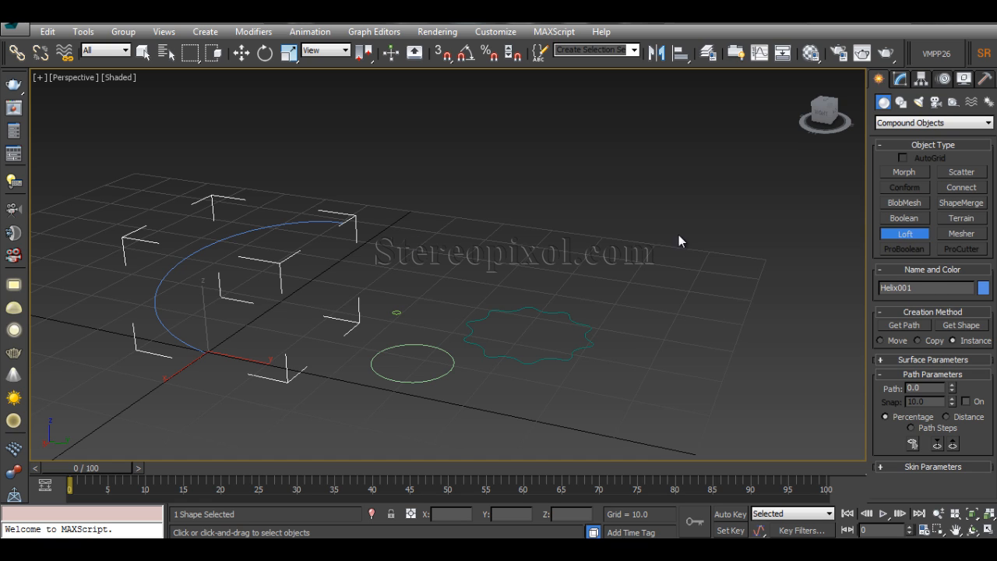
click(961, 325)
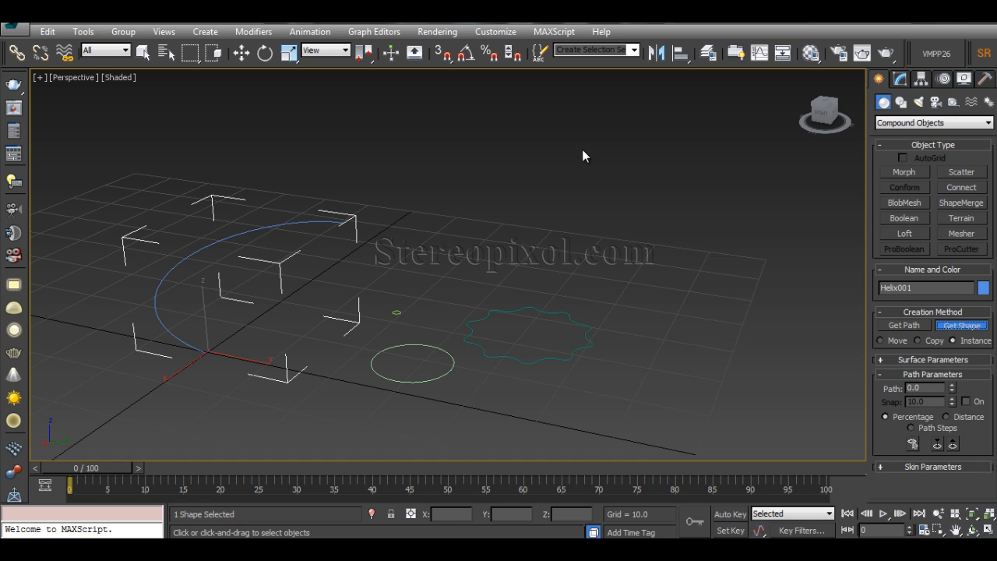
mouse_move(397, 313)
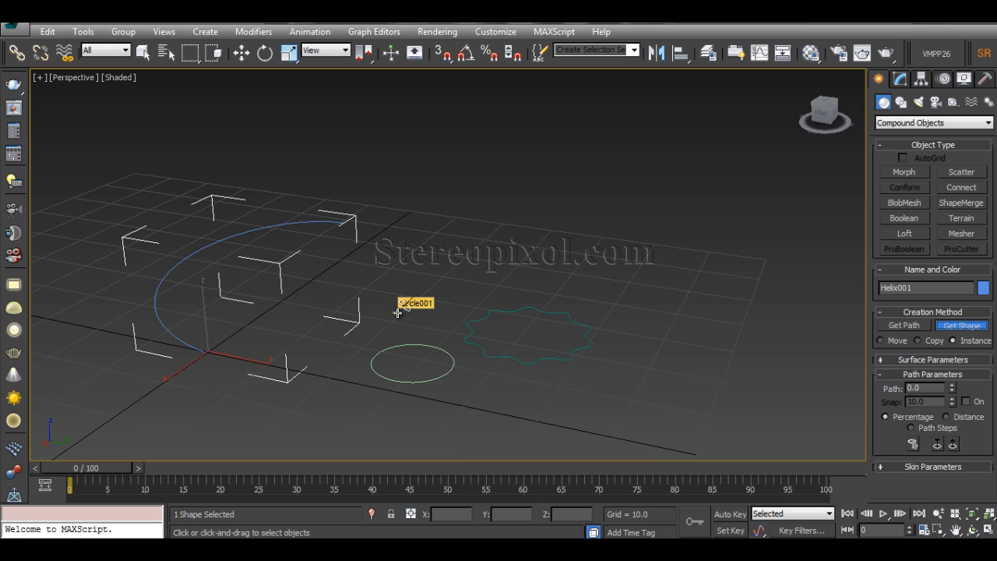
click(961, 324)
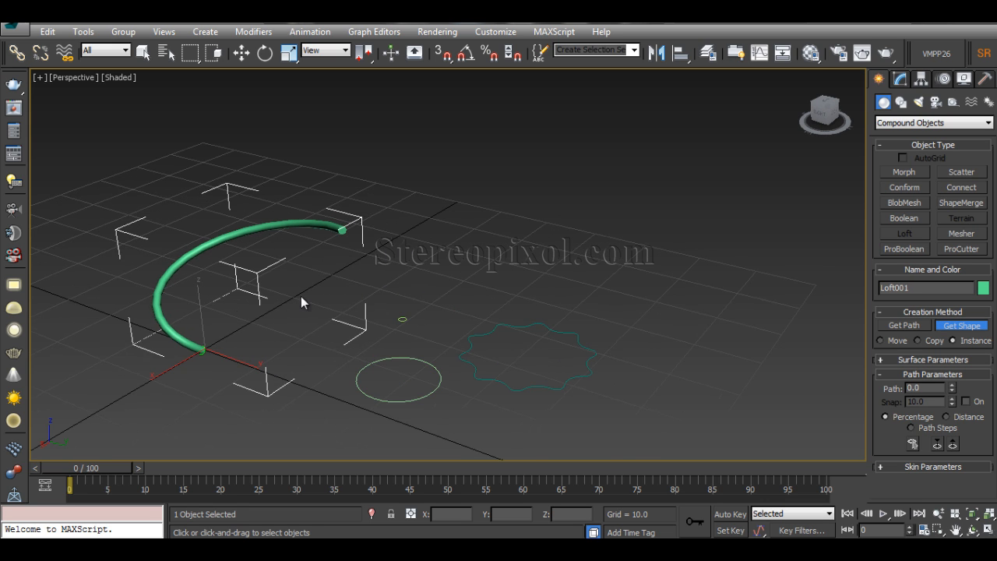
drag(304, 302, 304, 312)
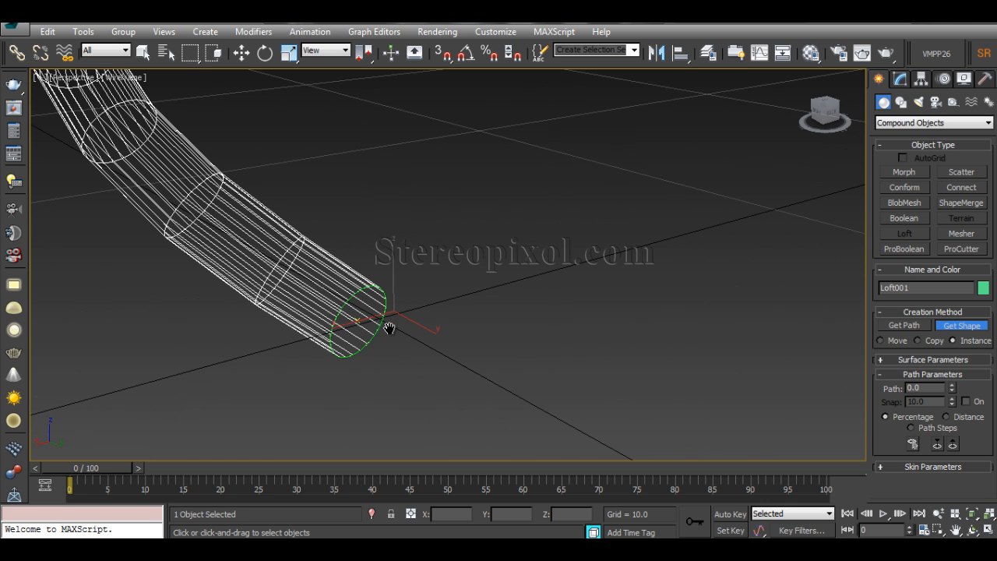
mouse_move(418, 368)
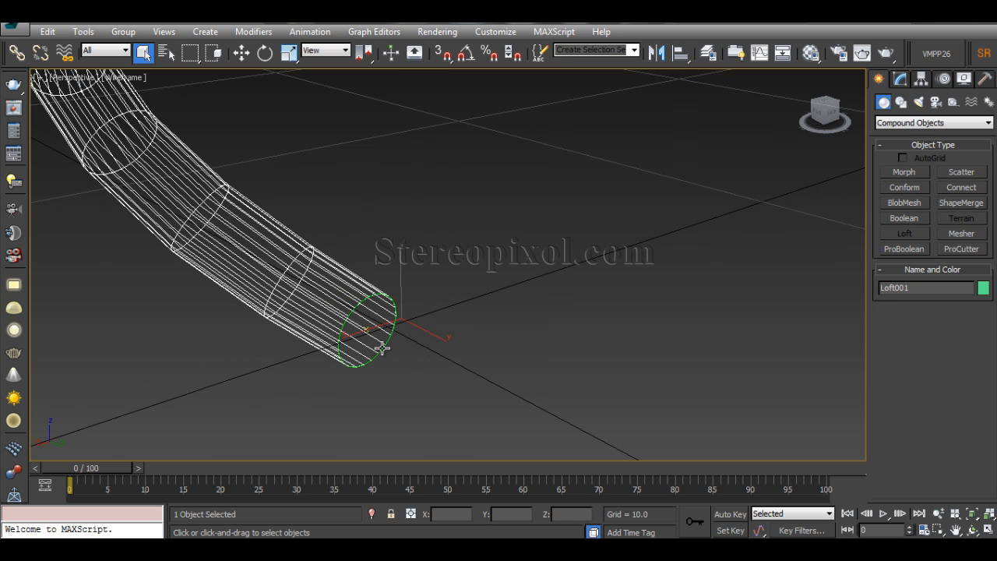
Open the loft in the Modify panel and edit its Path position value.
click(240, 53)
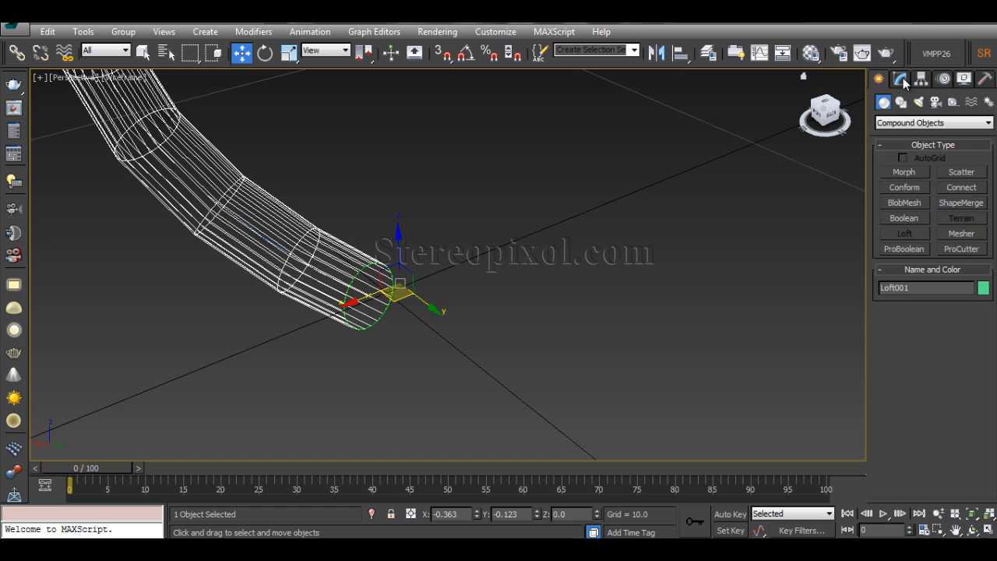
click(900, 79)
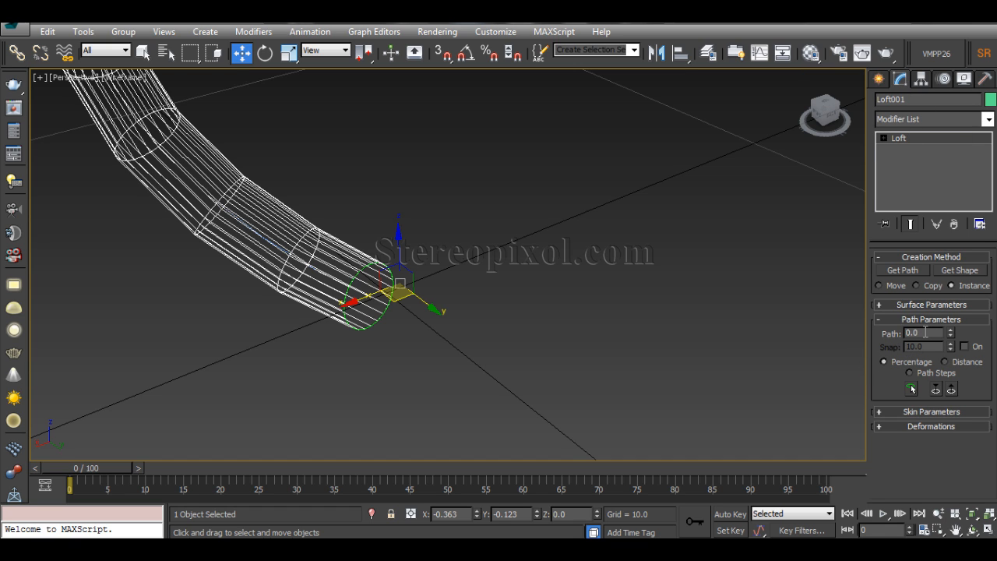
triple_click(923, 334)
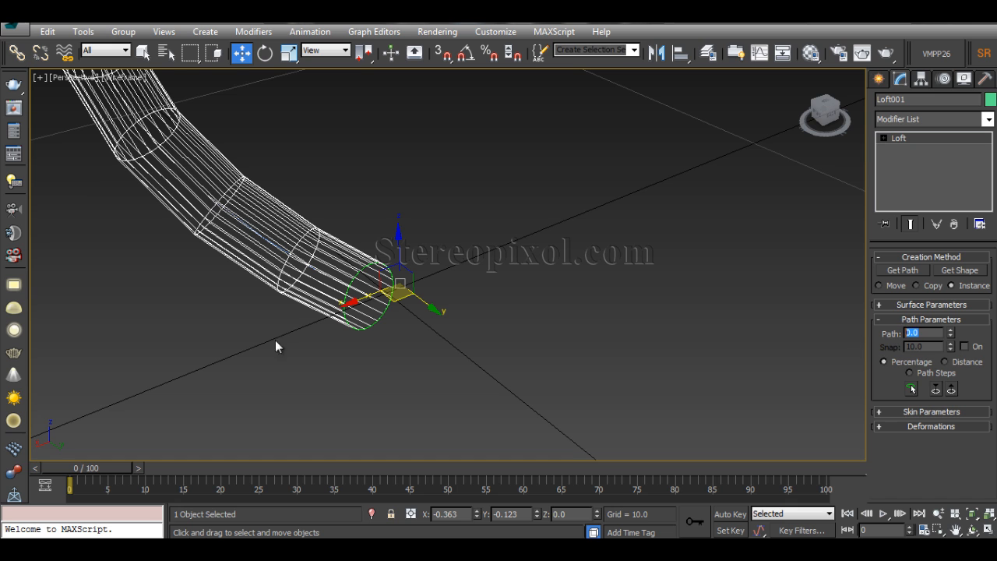
mouse_move(334, 306)
text(100)
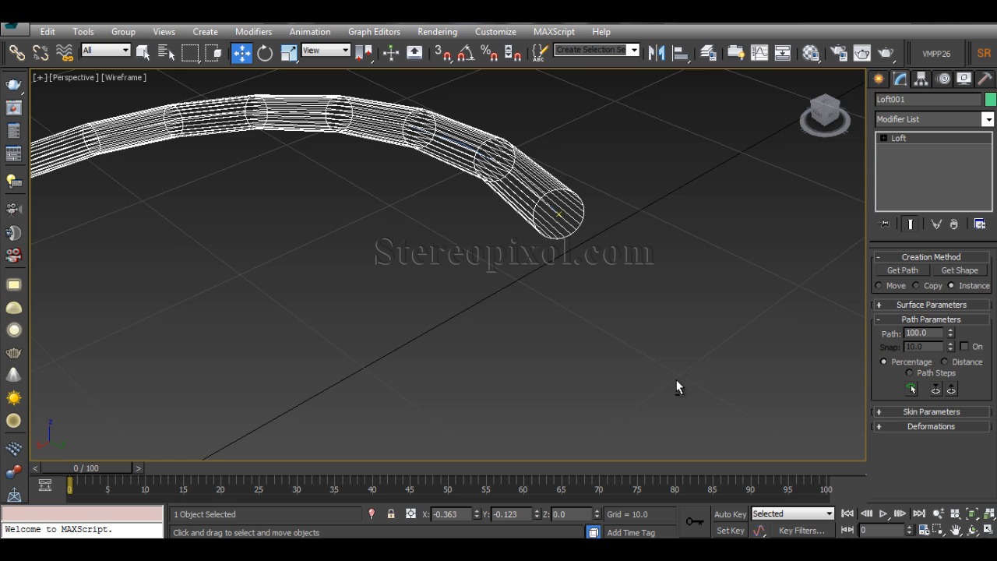
drag(678, 387, 561, 349)
text(50)
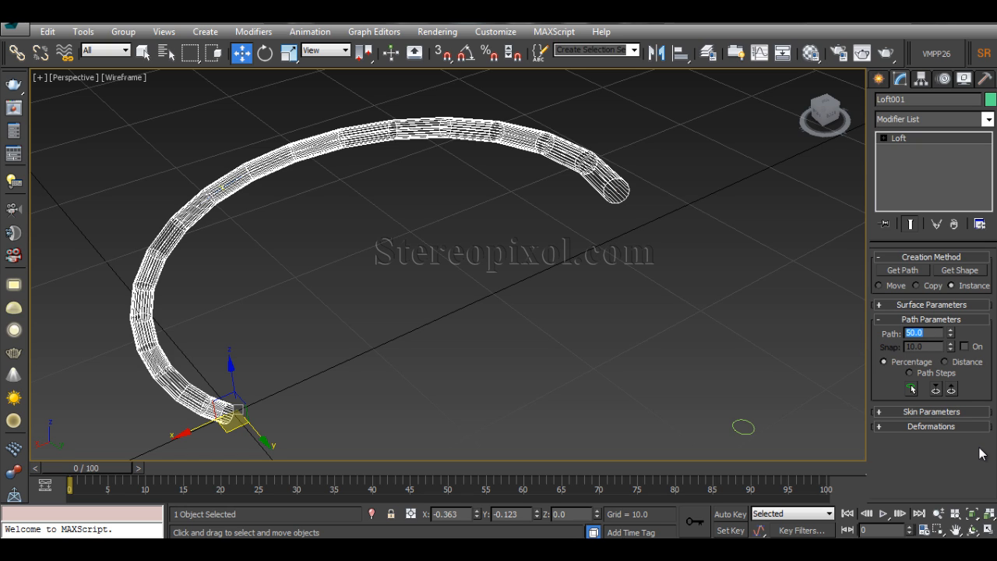
mouse_move(403, 273)
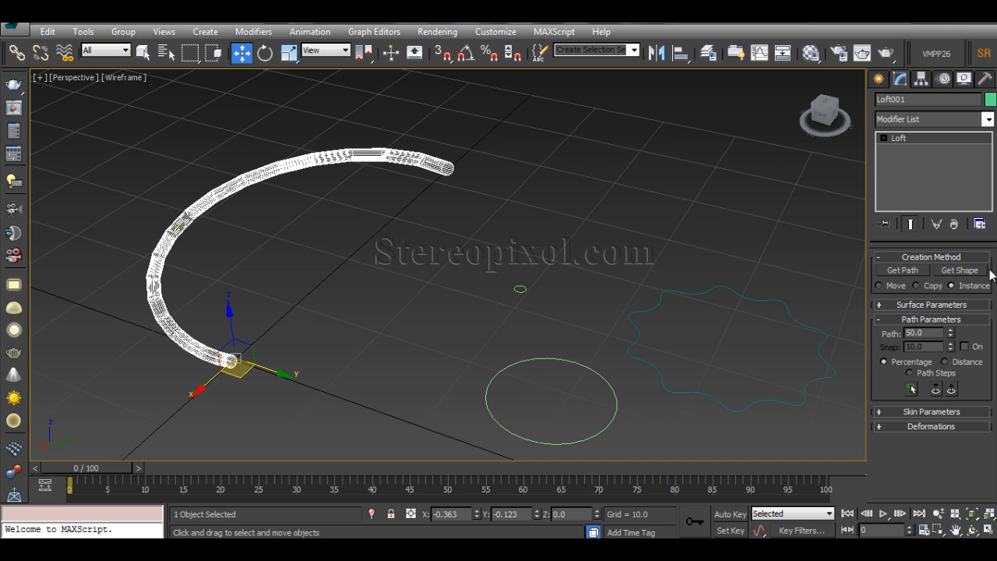
Get Shape at path position 50 to pick the large circle.
click(959, 270)
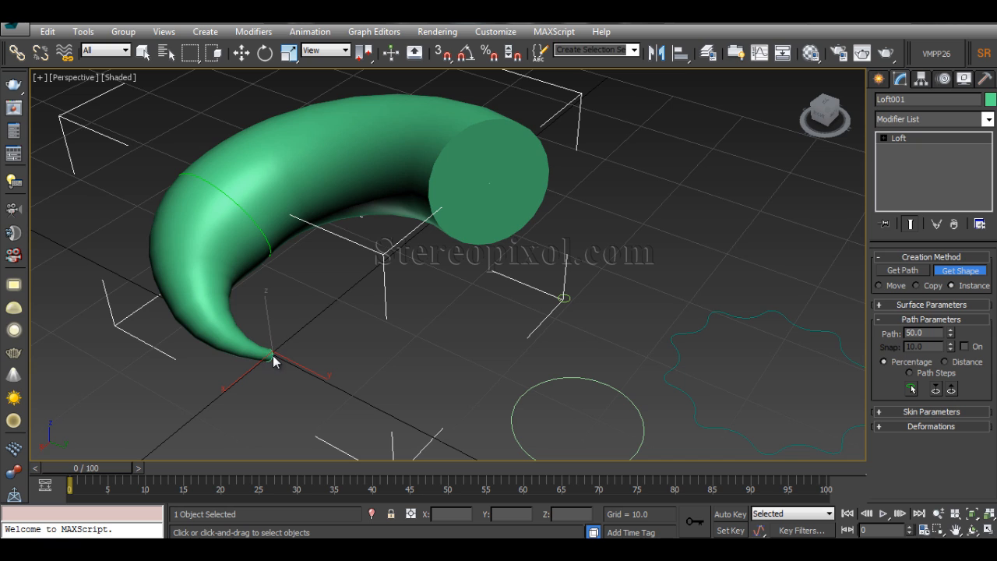
mouse_move(280, 353)
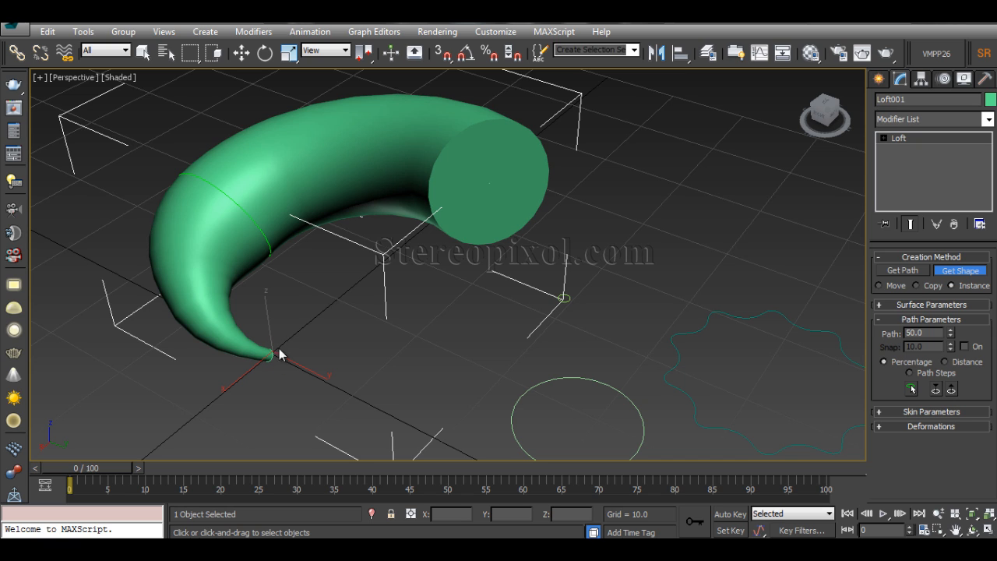
mouse_move(253, 279)
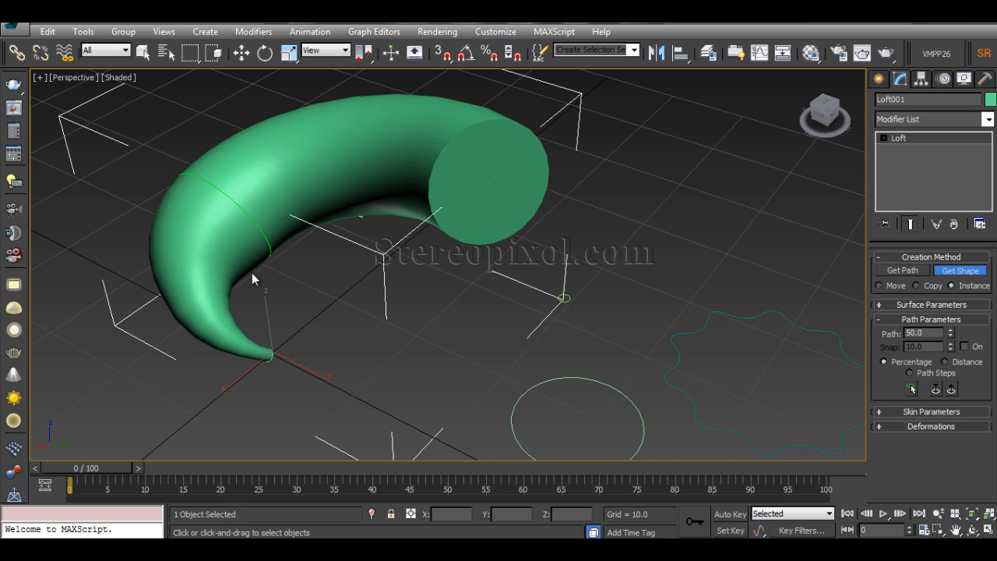
mouse_move(218, 121)
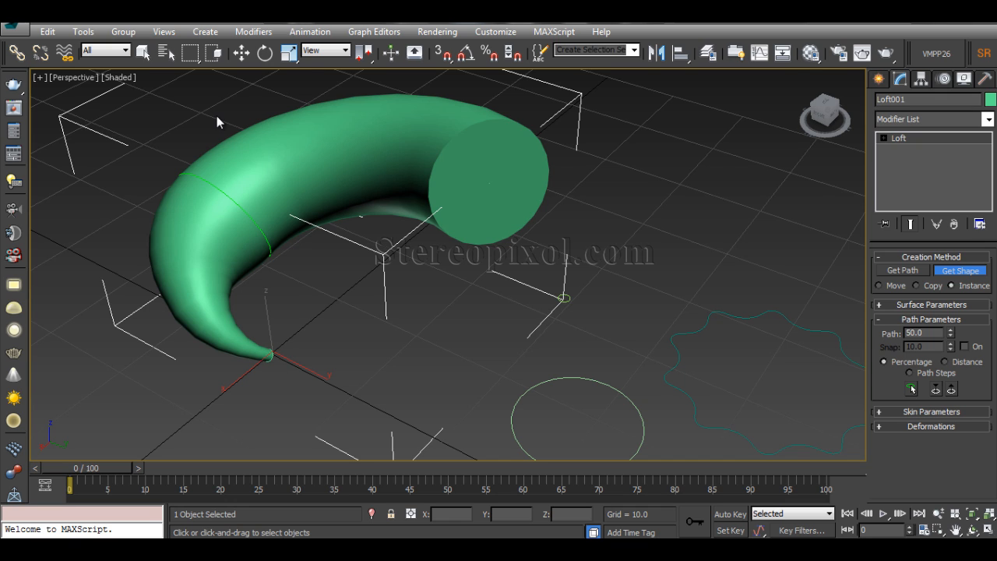
mouse_move(206, 335)
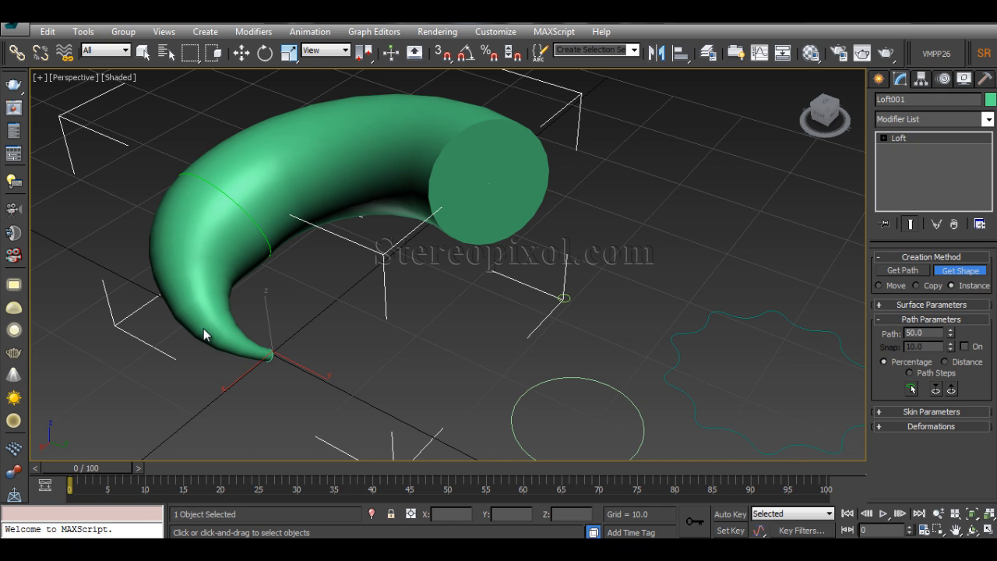
mouse_move(218, 194)
text(100)
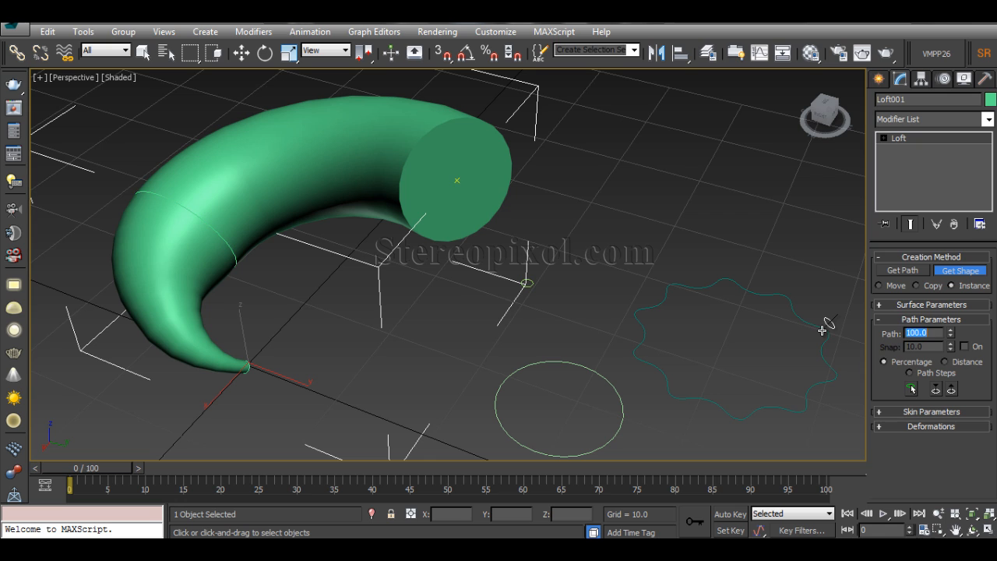
mouse_move(789, 326)
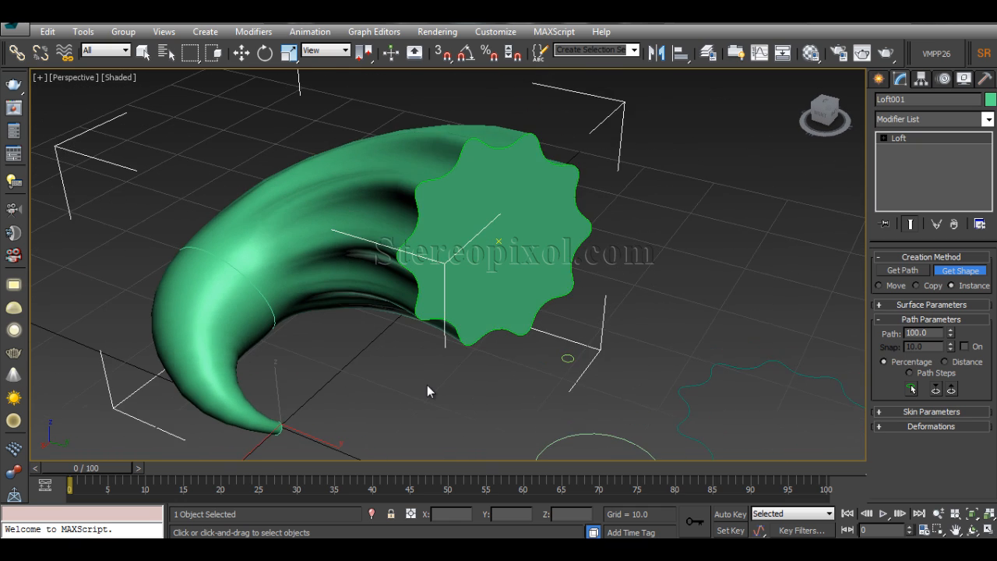
Orbit the view to inspect the horn's star-shaped end.
drag(427, 391, 393, 240)
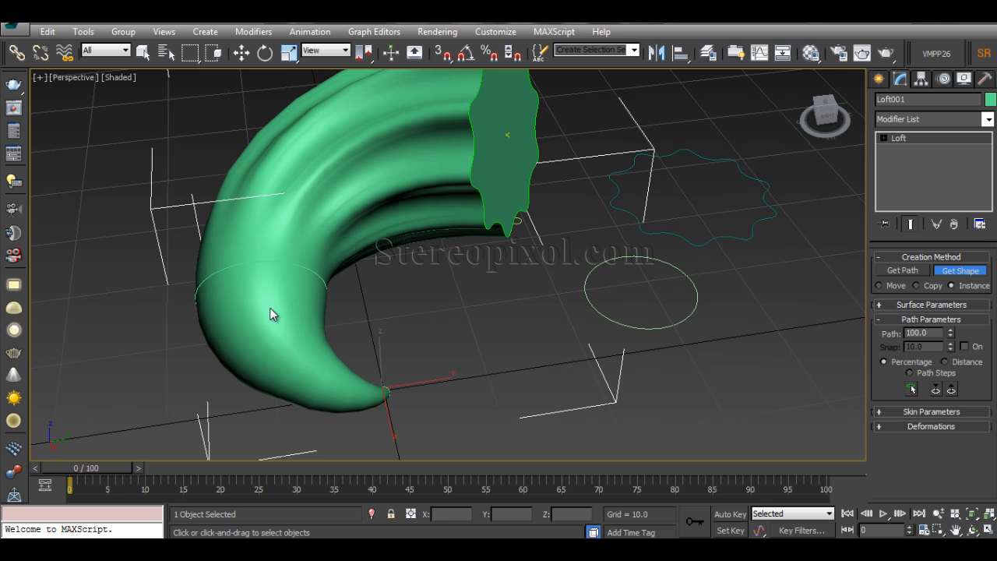
drag(273, 311, 394, 358)
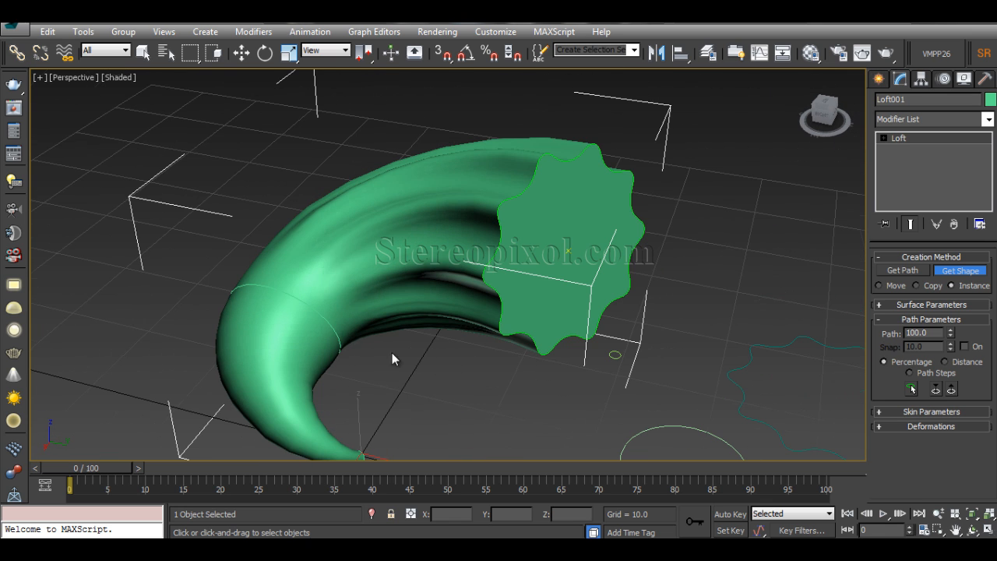
mouse_move(261, 323)
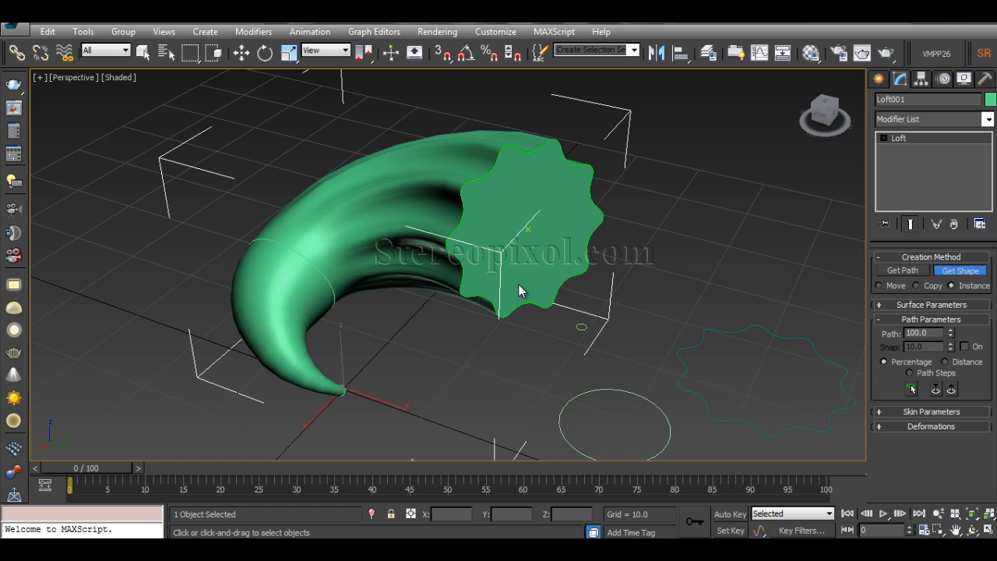
mouse_move(372, 286)
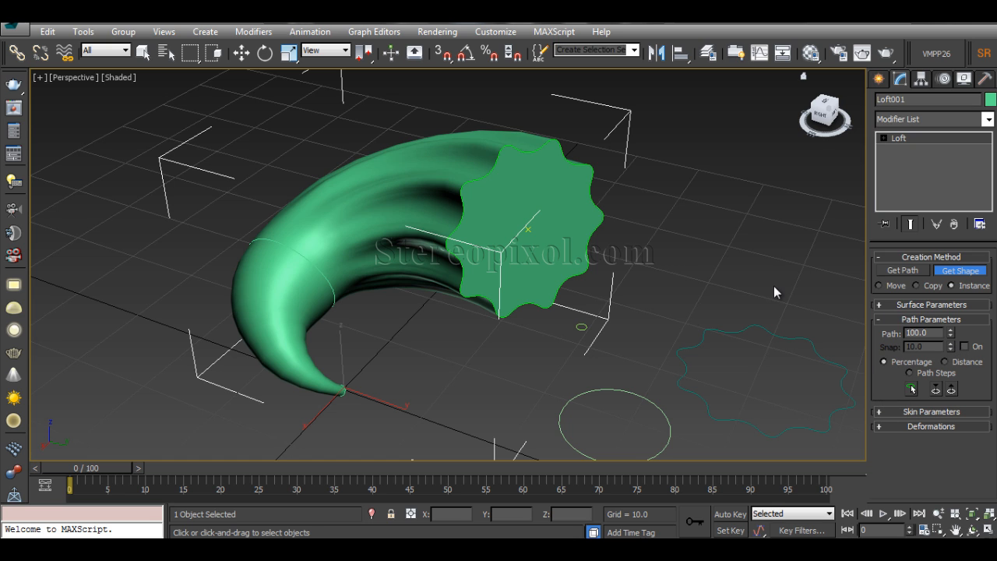
click(241, 52)
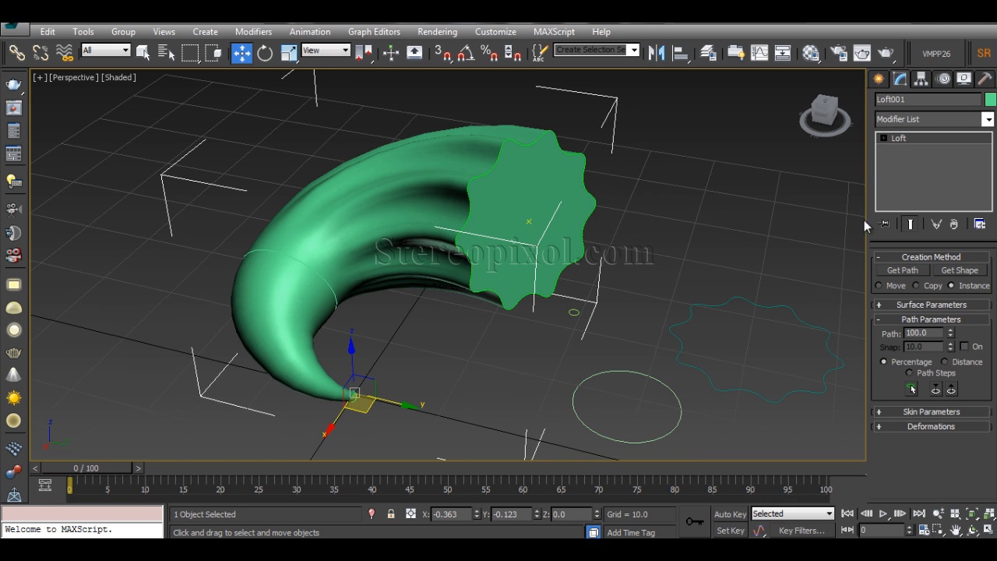
mouse_move(879, 348)
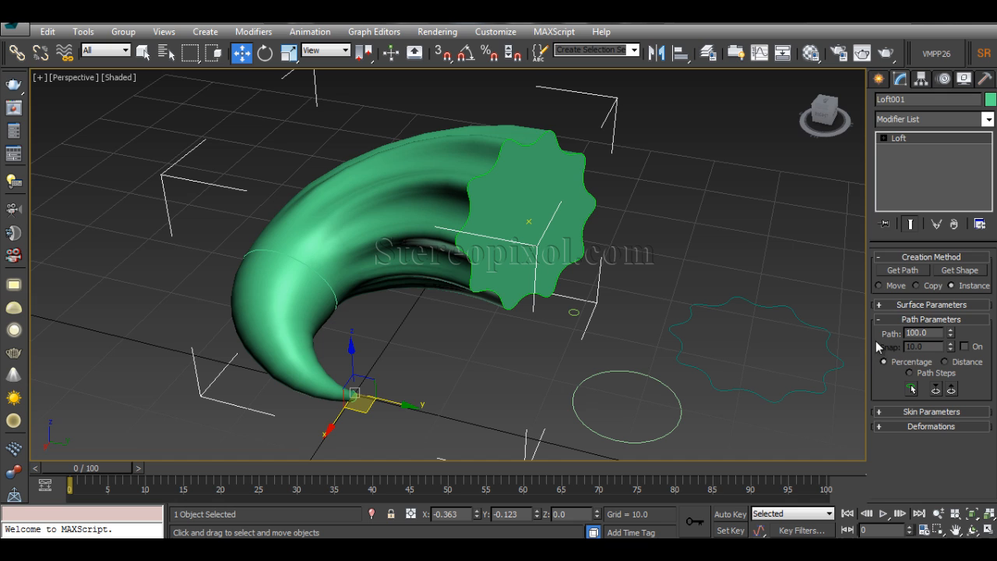
click(931, 412)
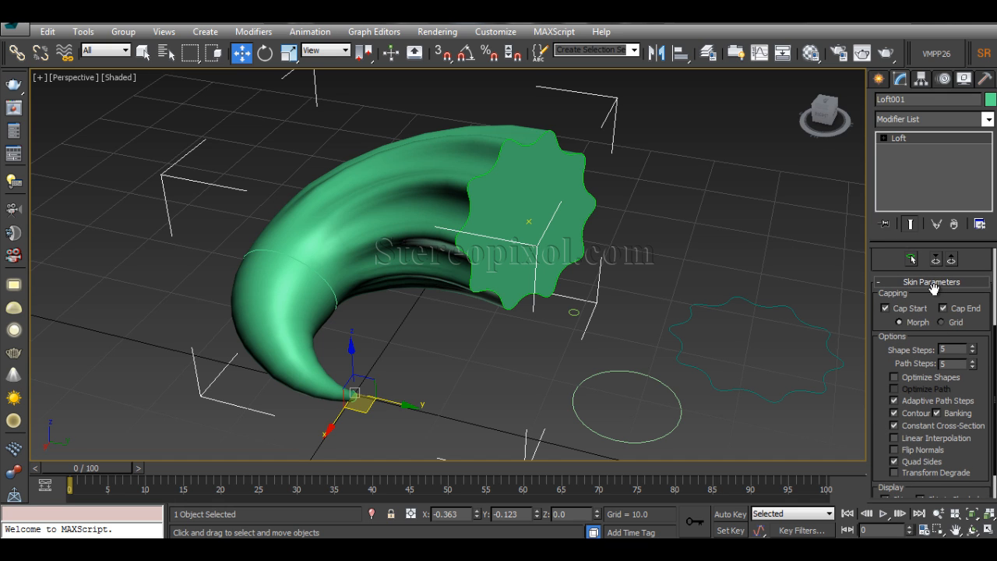
mouse_move(677, 289)
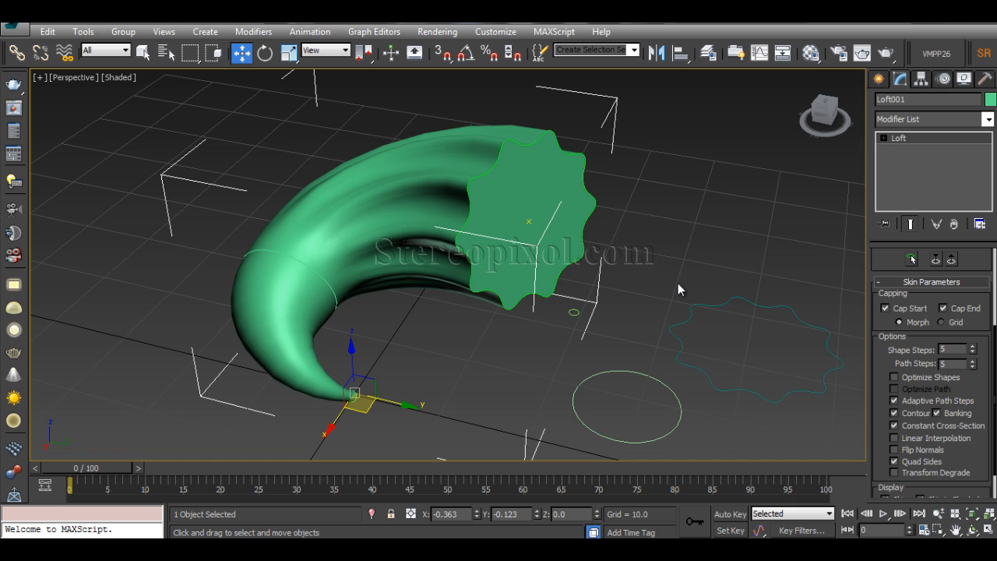
mouse_move(655, 306)
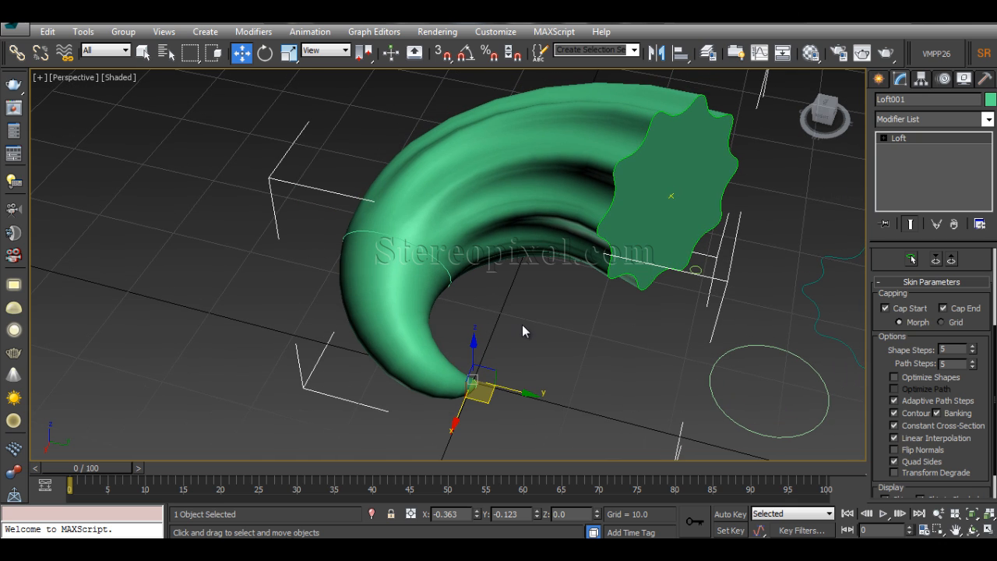
mouse_move(502, 369)
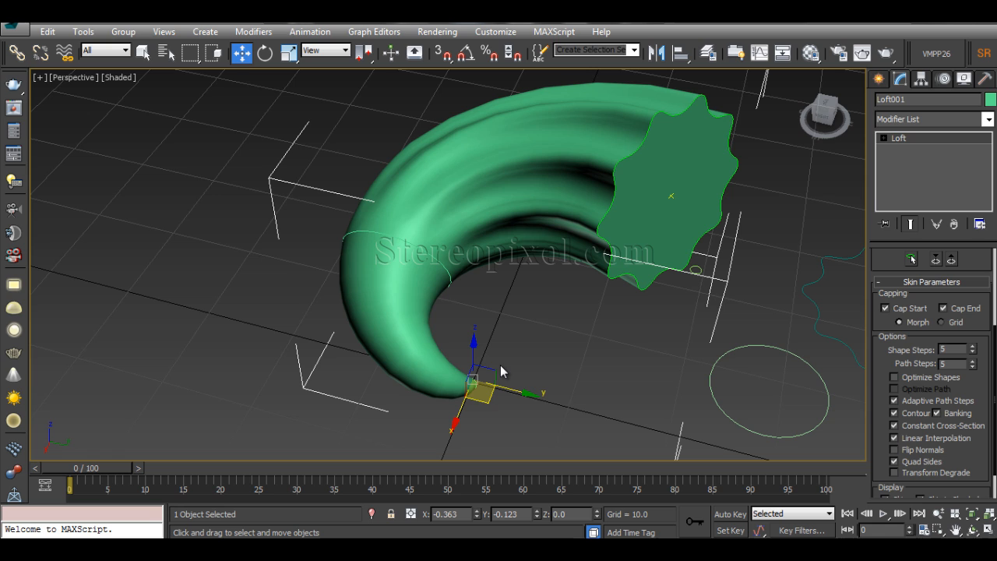
mouse_move(713, 377)
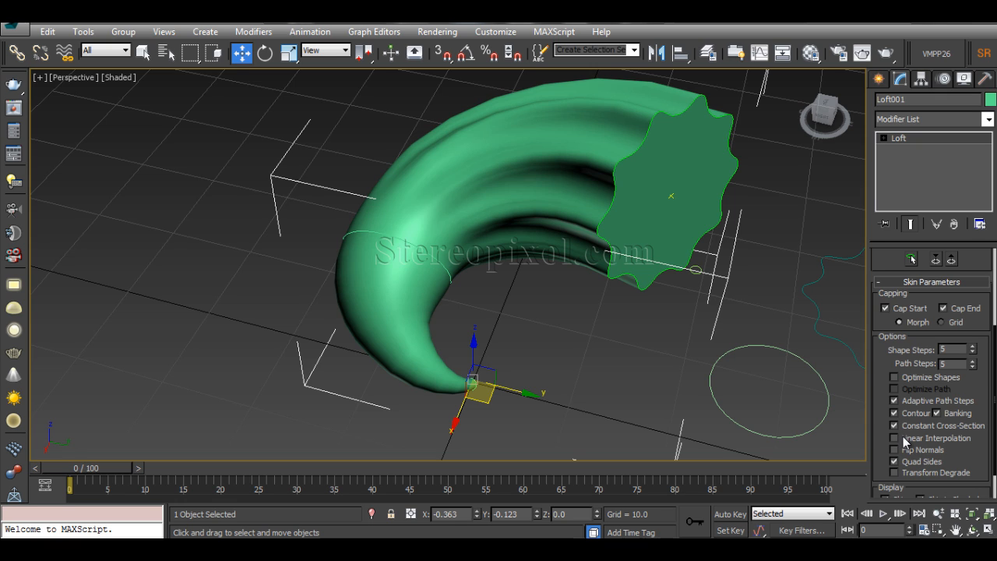
click(894, 438)
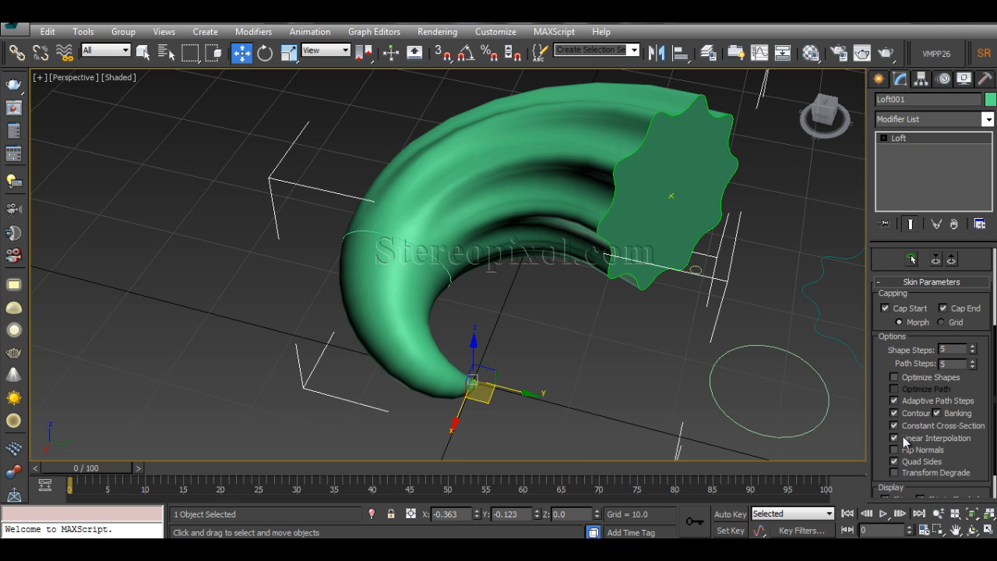
click(894, 437)
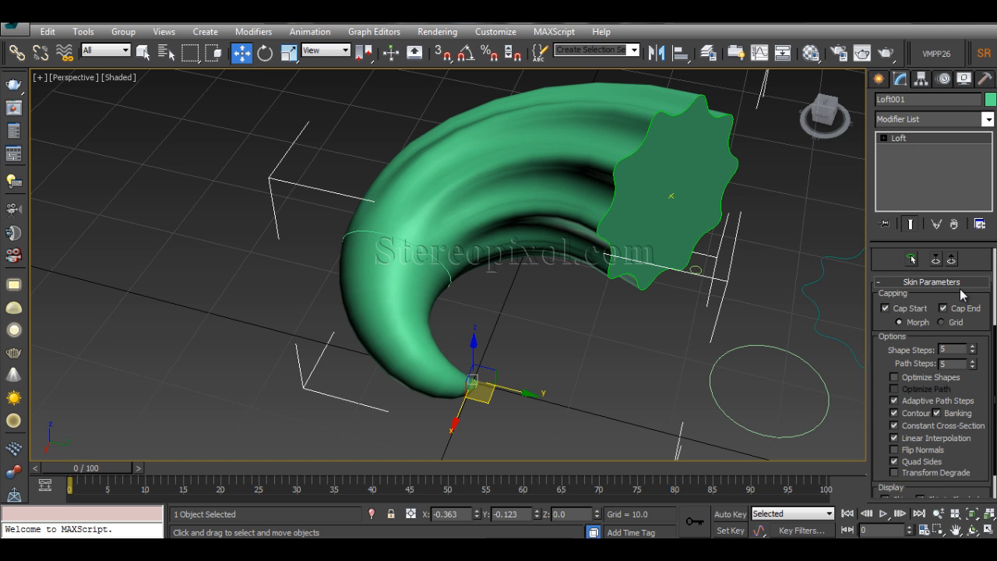
mouse_move(501, 348)
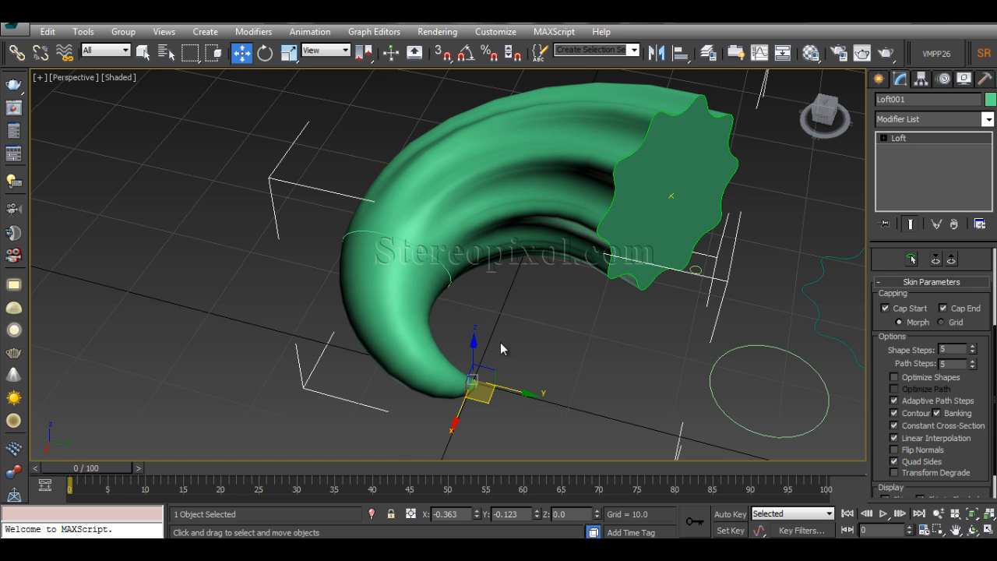
Orbit into the horn's hollow star end, then re-enable Cap End.
drag(502, 348, 590, 275)
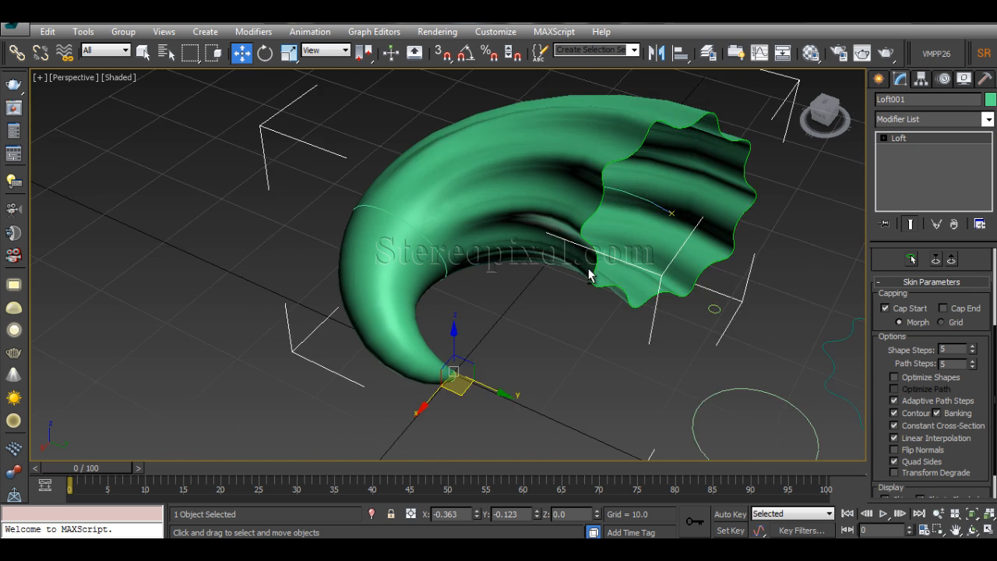
drag(584, 272, 611, 272)
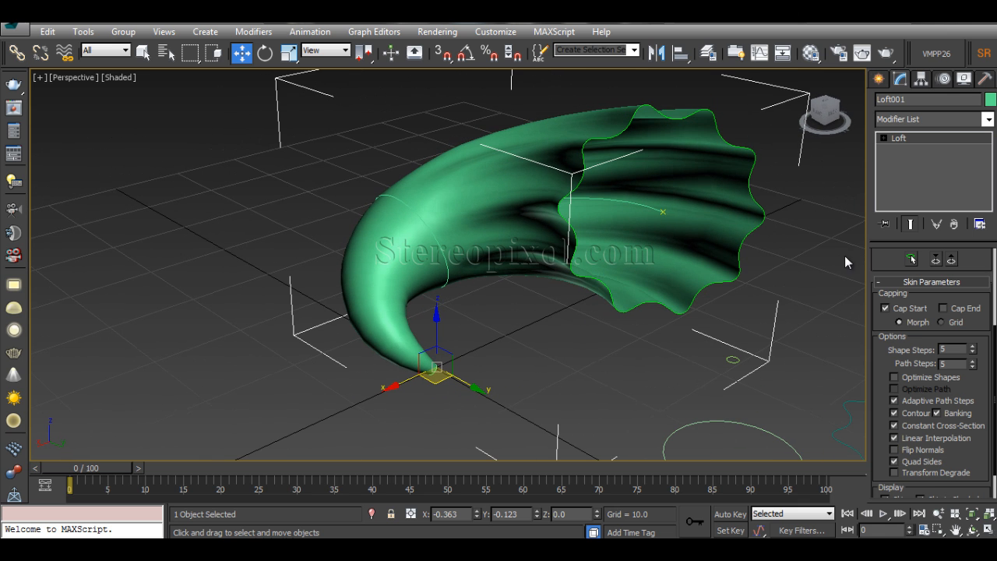
mouse_move(968, 321)
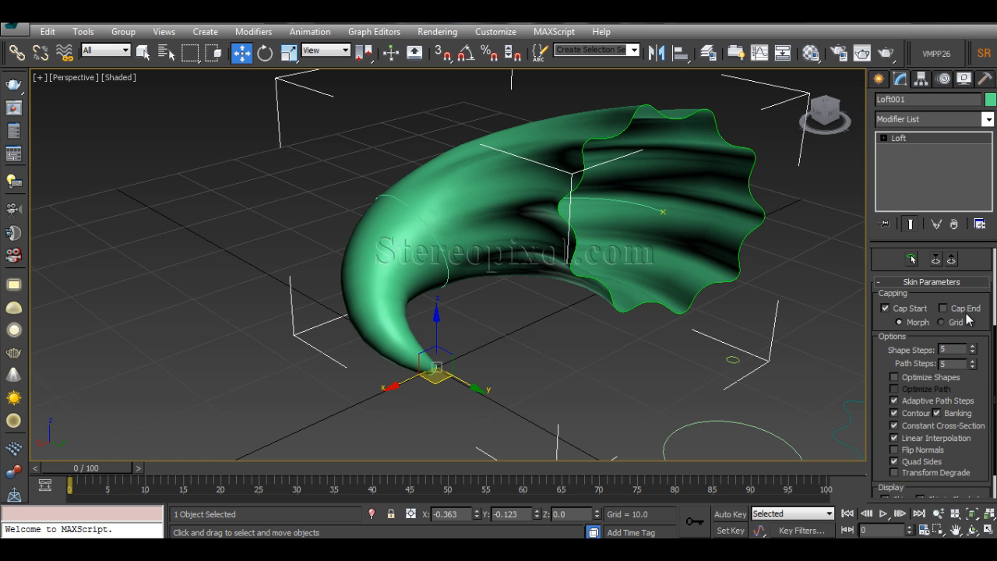
click(943, 308)
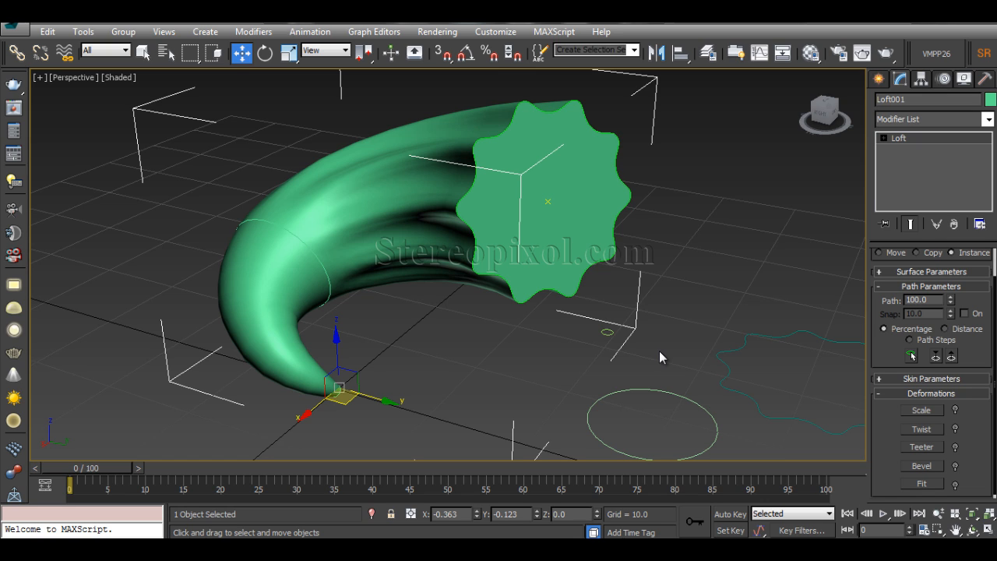
mouse_move(693, 393)
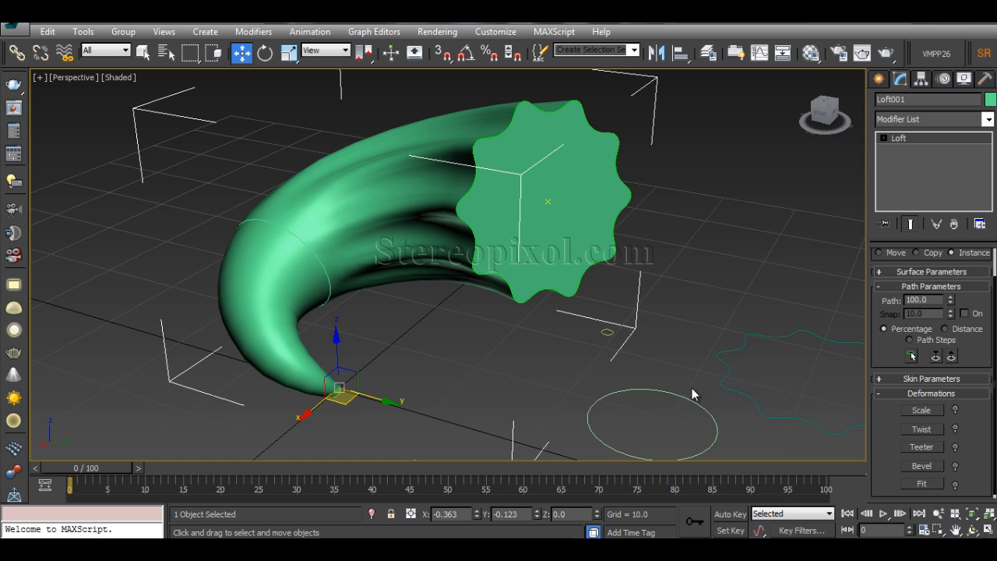
mouse_move(923, 421)
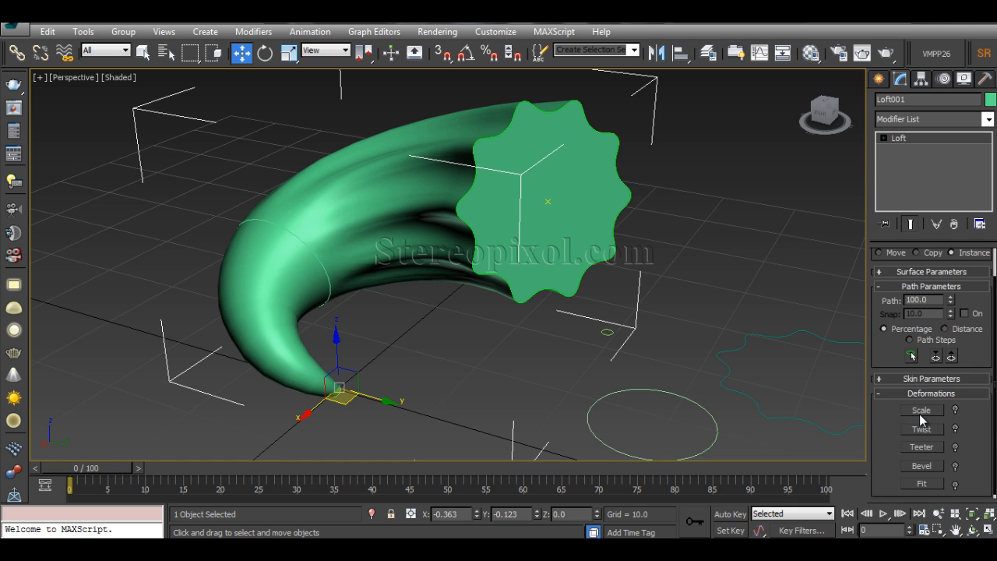
click(921, 409)
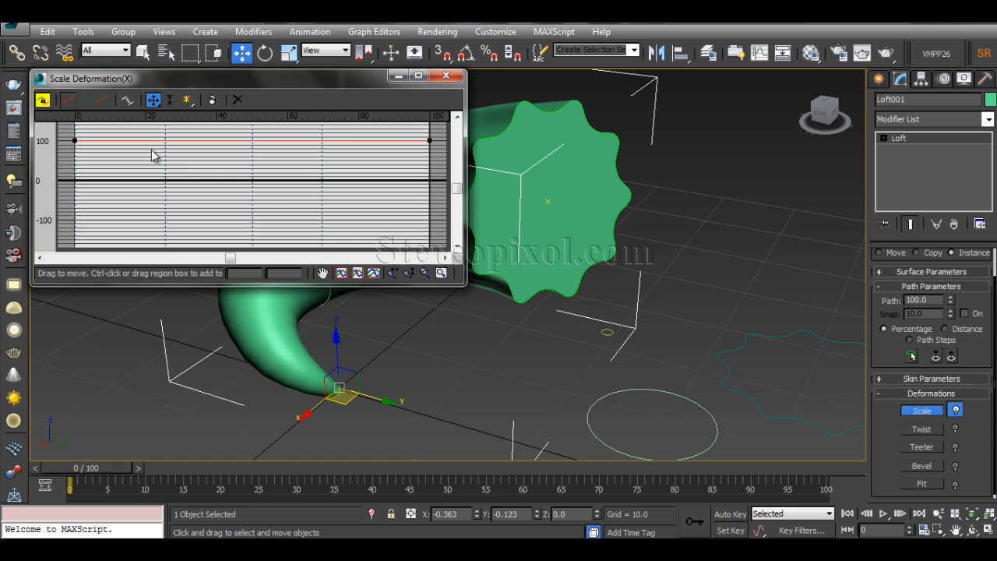
mouse_move(382, 238)
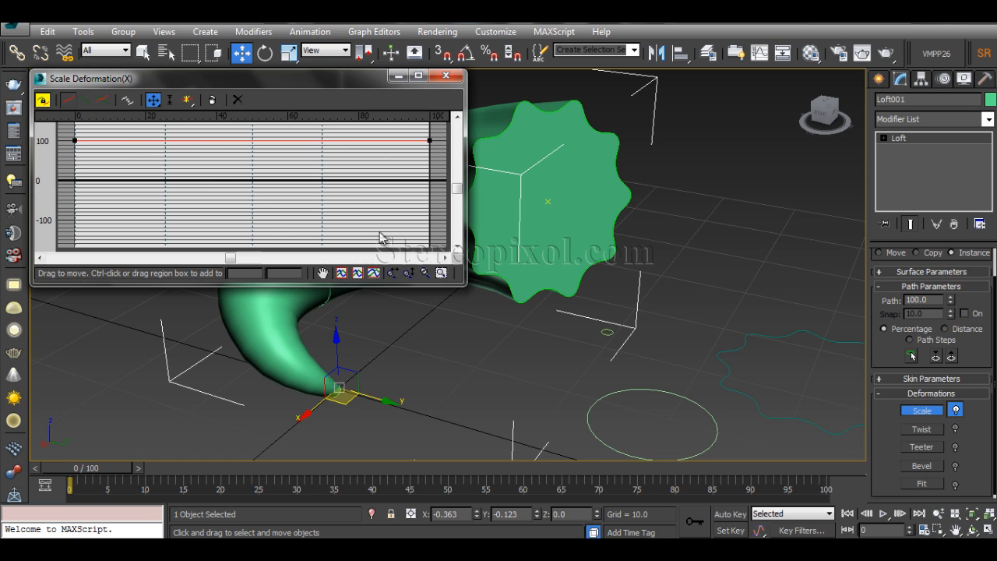
mouse_move(271, 234)
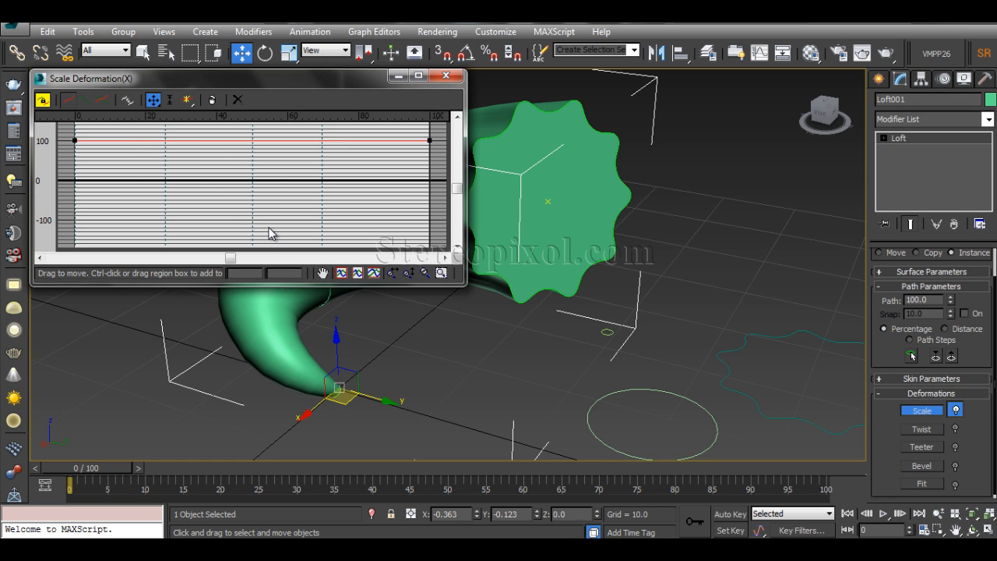
mouse_move(392, 221)
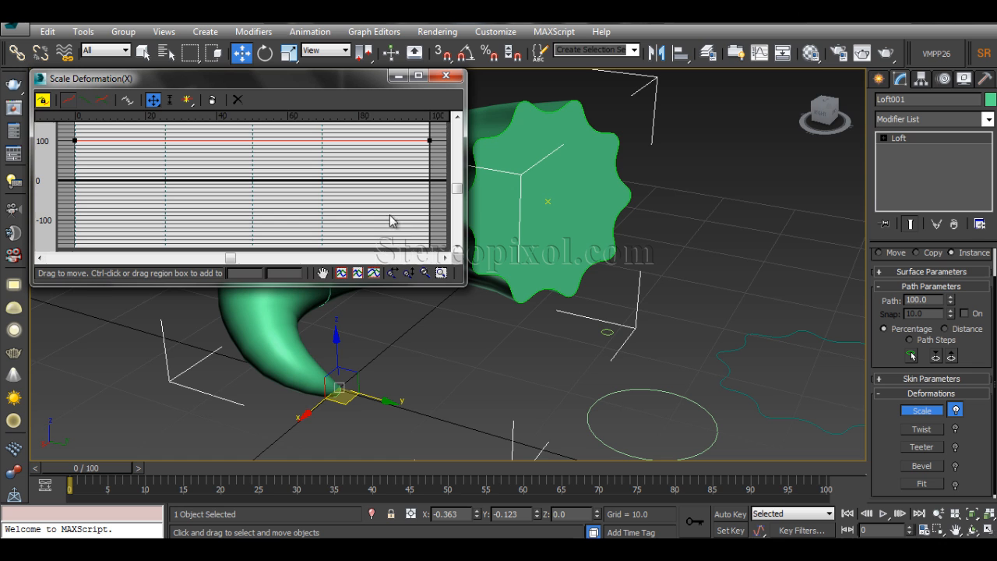
click(457, 118)
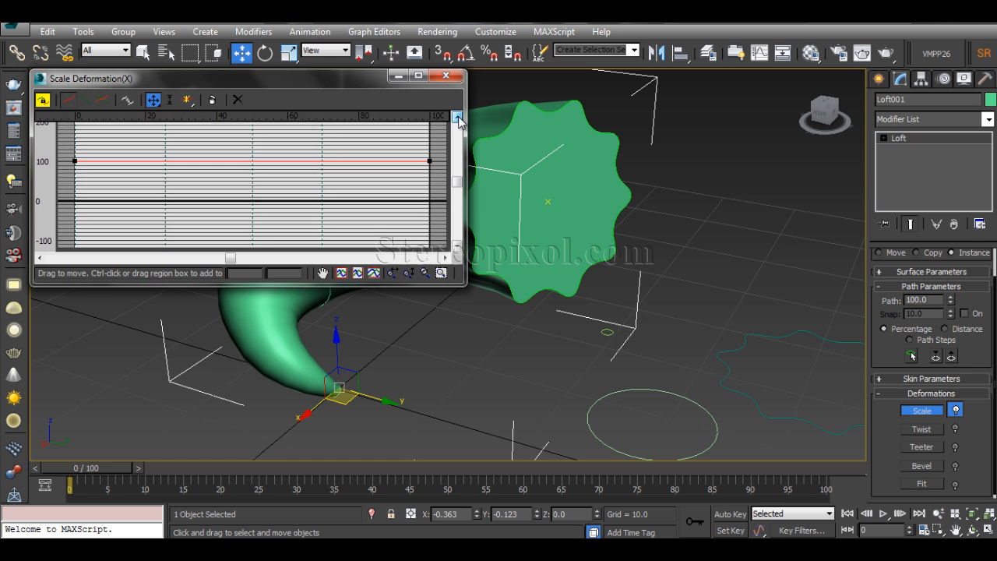
click(459, 118)
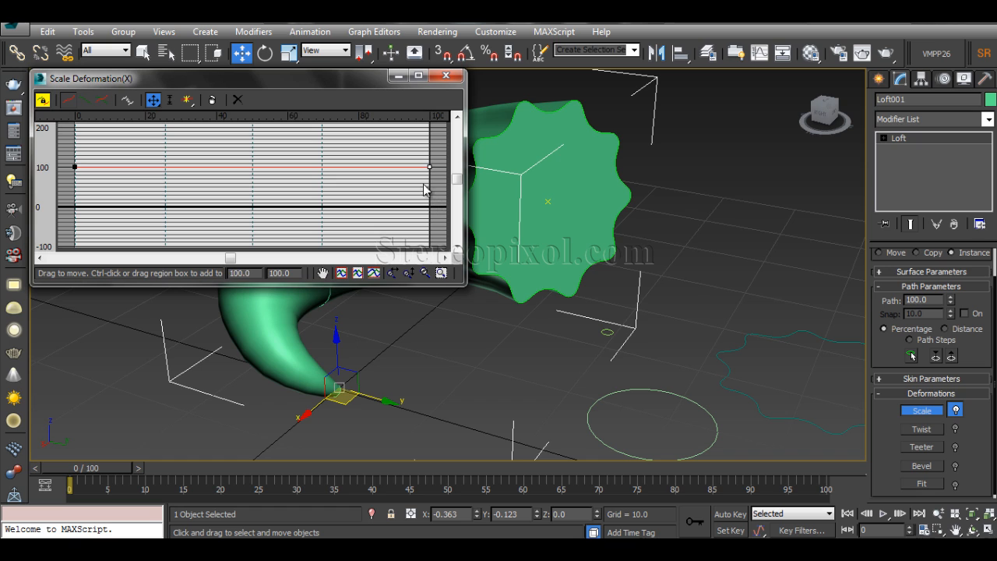
mouse_move(333, 356)
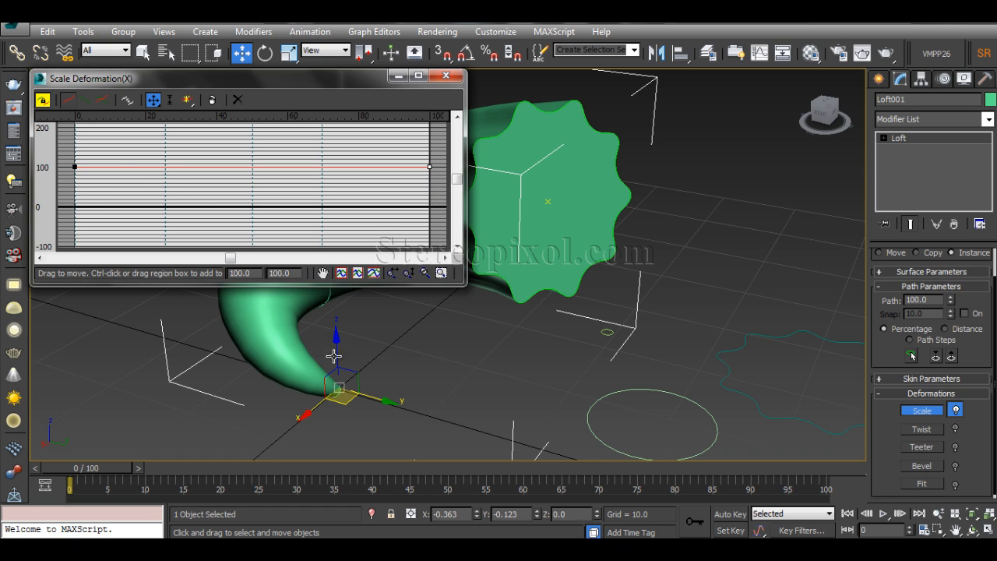
mouse_move(339, 401)
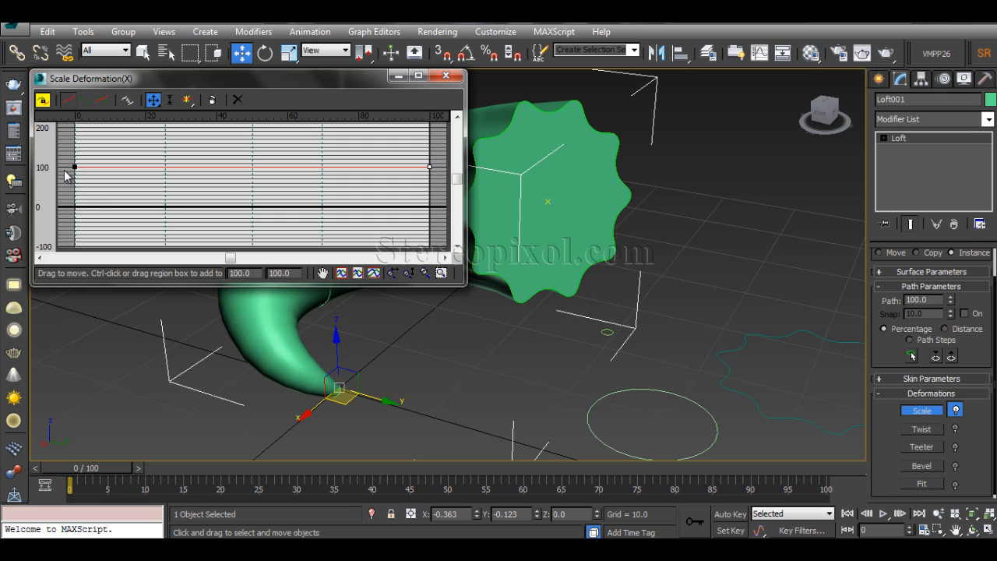
drag(74, 167, 74, 152)
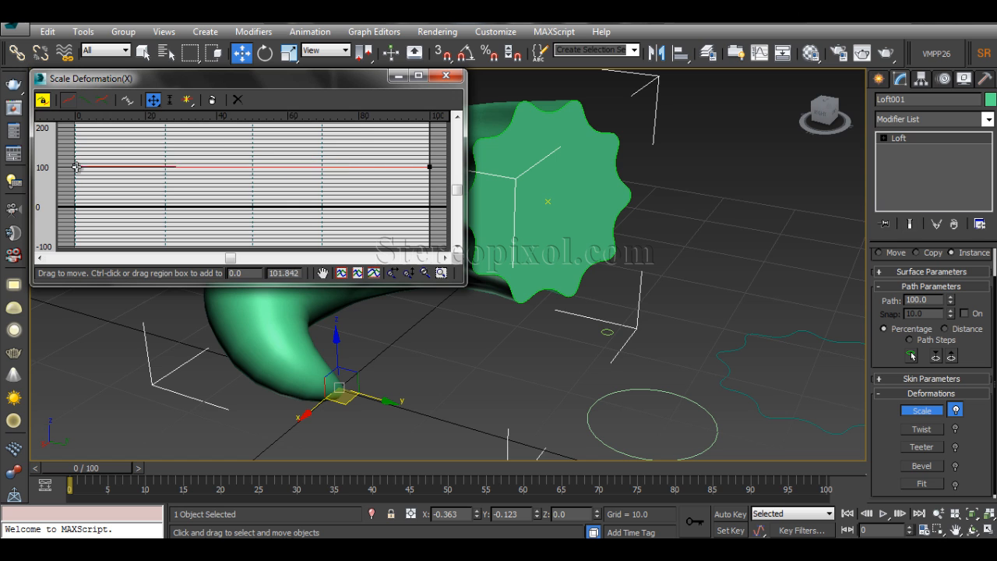
drag(76, 167, 76, 183)
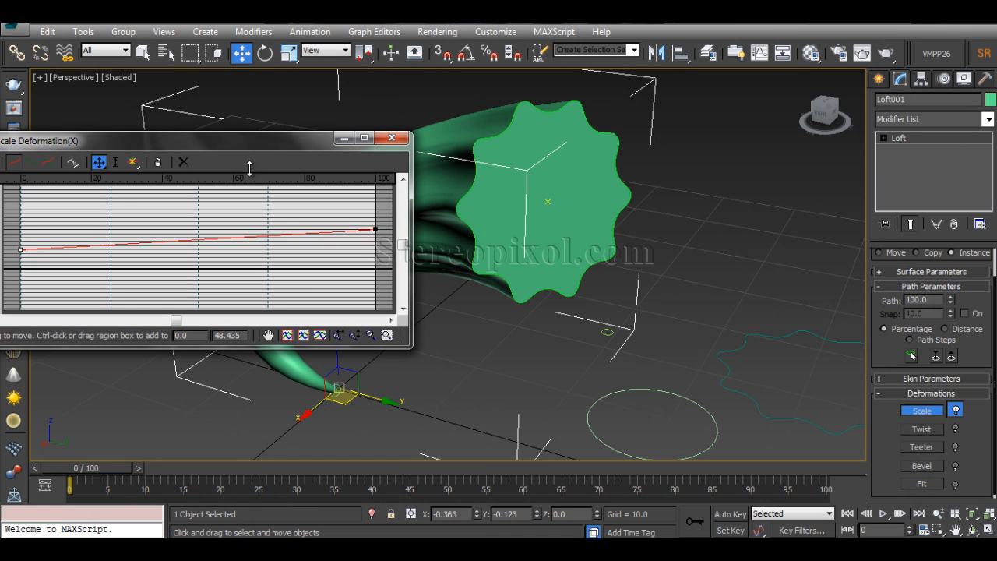
mouse_move(33, 259)
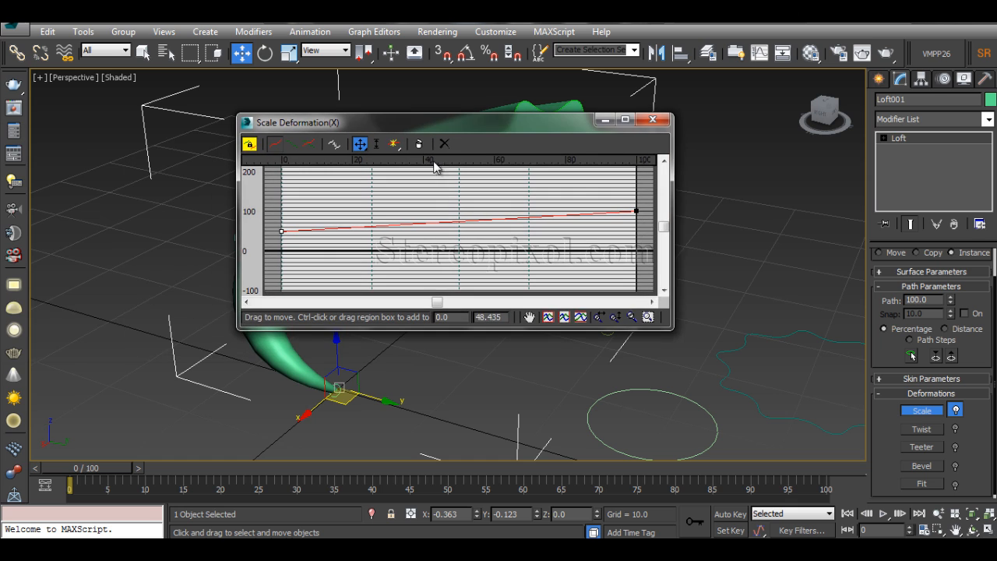
triple_click(488, 317)
text(100)
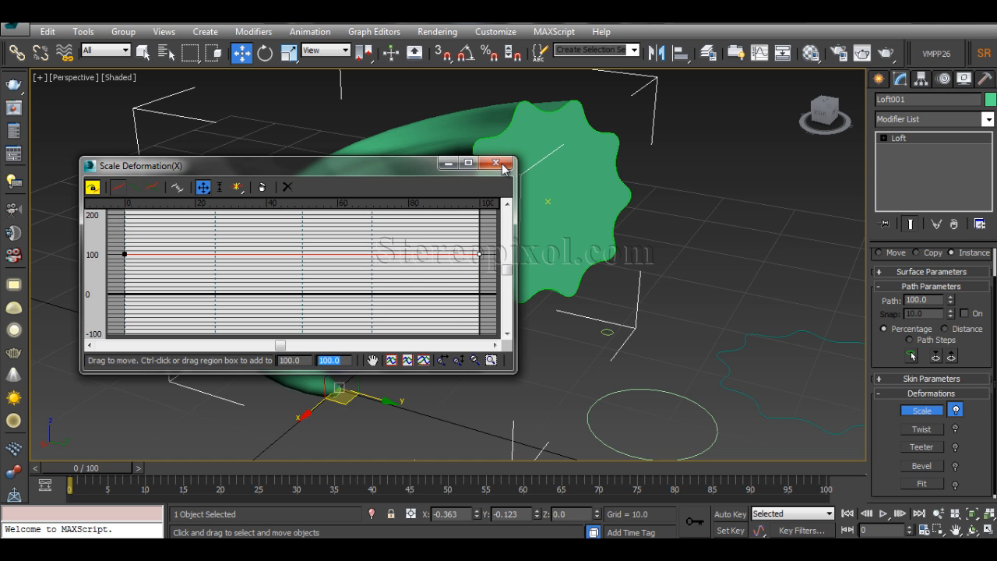
click(494, 162)
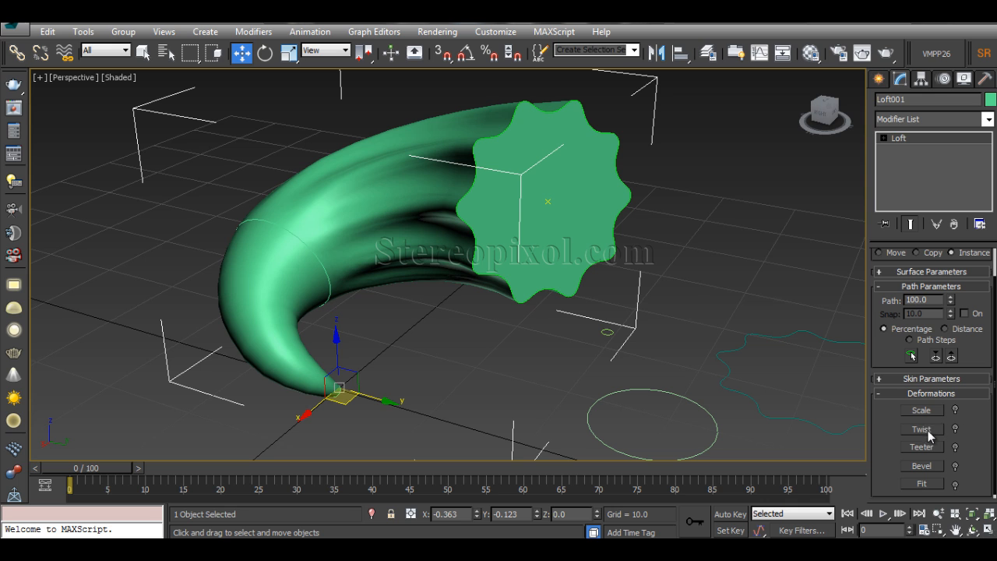
Try a twist in the Twist Deformation graph, reset the end to 0, and close it.
click(921, 429)
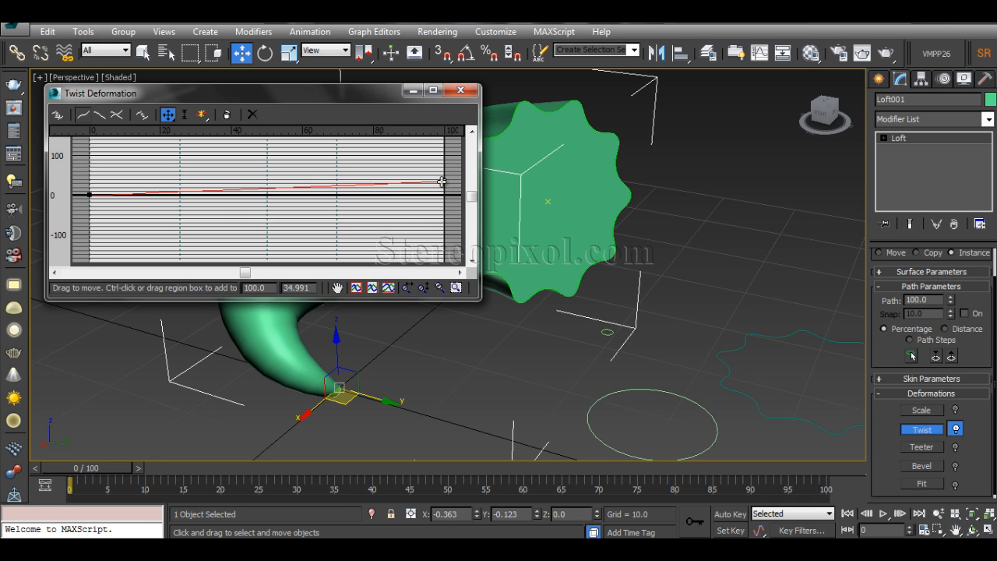
drag(100, 93, 12, 105)
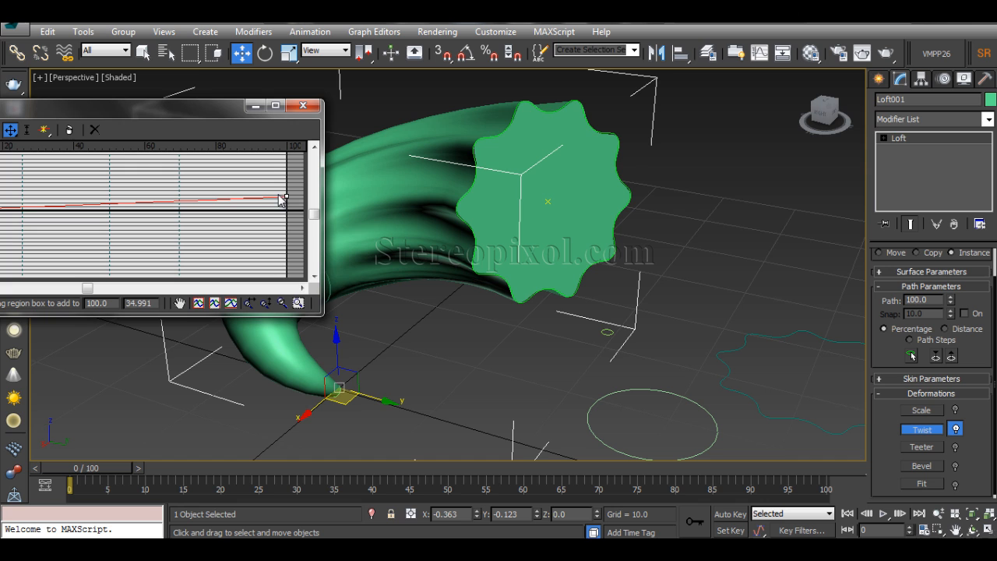
drag(285, 197, 288, 264)
text(0)
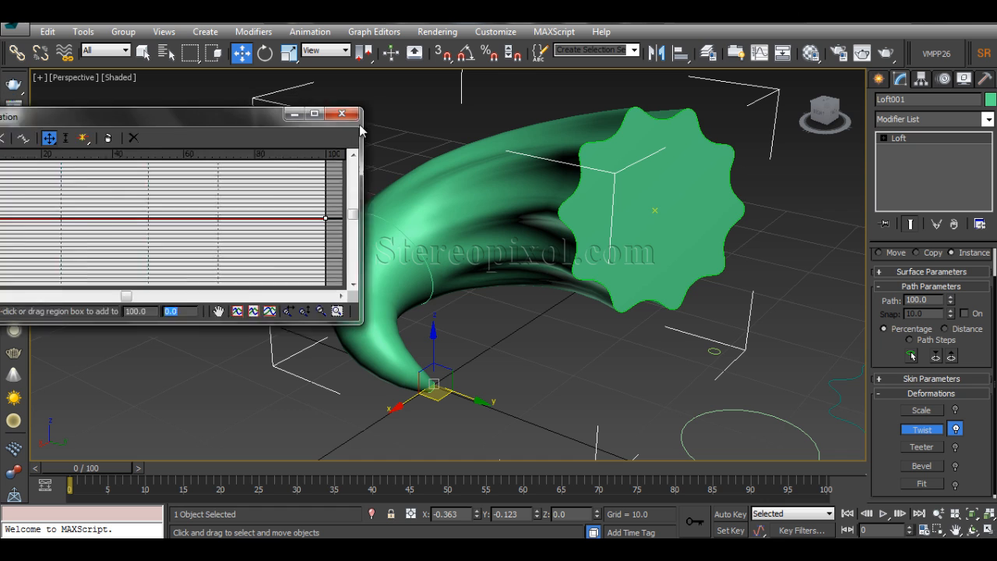
click(341, 114)
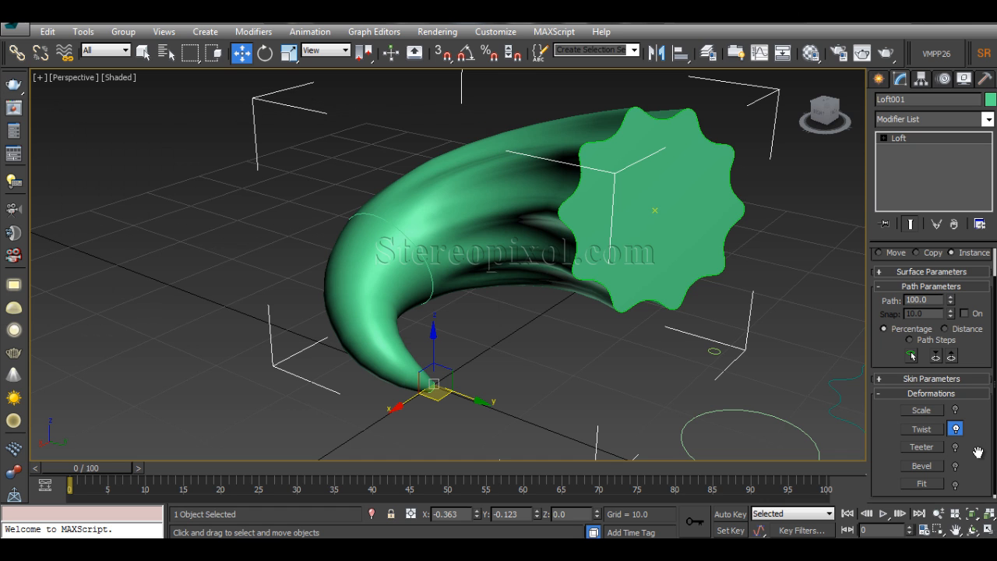
mouse_move(456, 330)
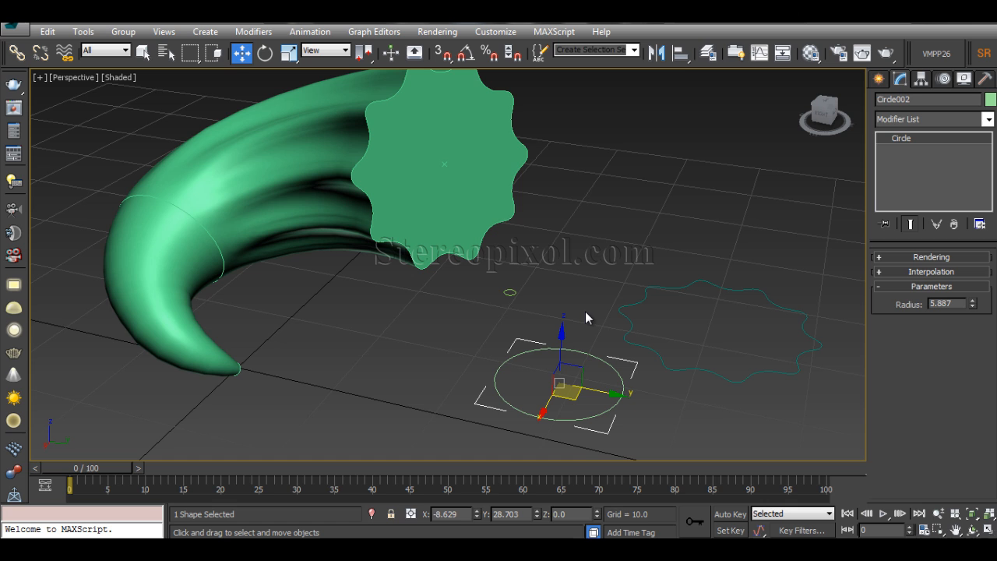
mouse_move(545, 286)
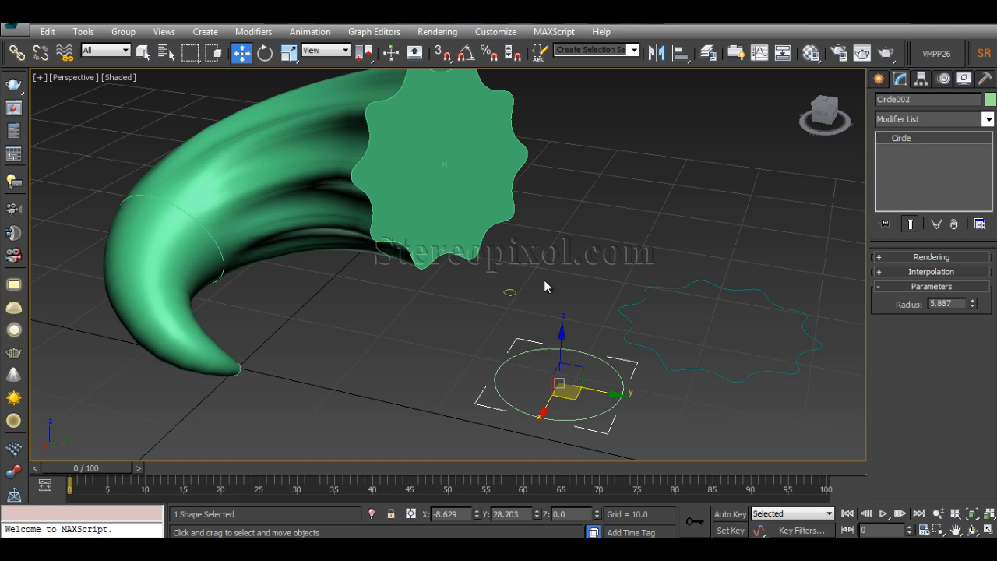
click(287, 53)
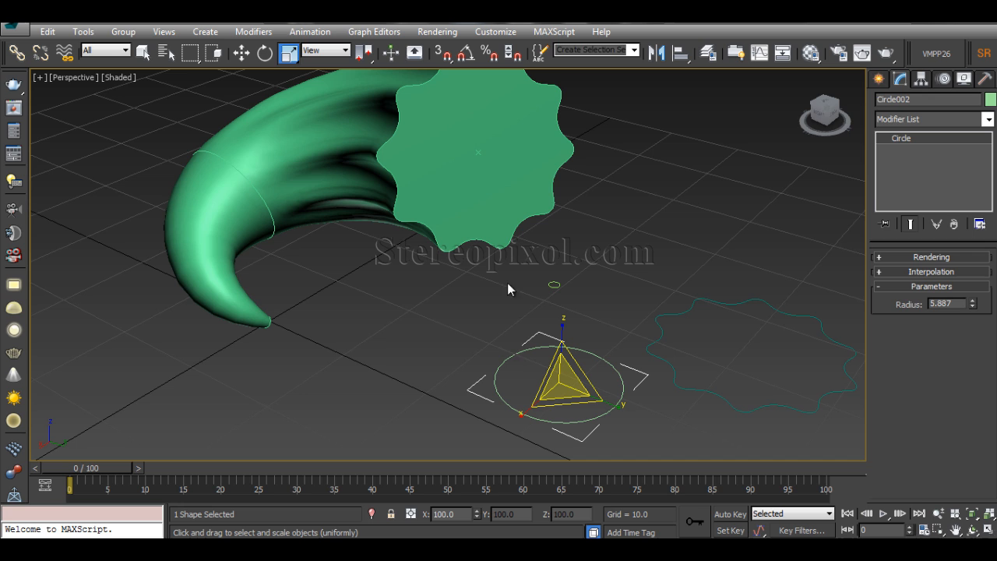
mouse_move(456, 354)
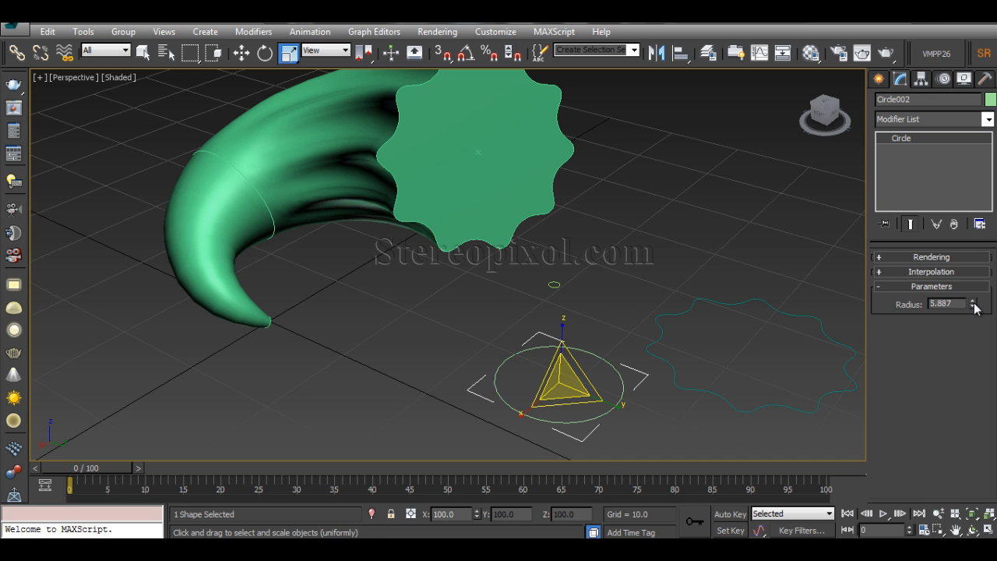
click(973, 300)
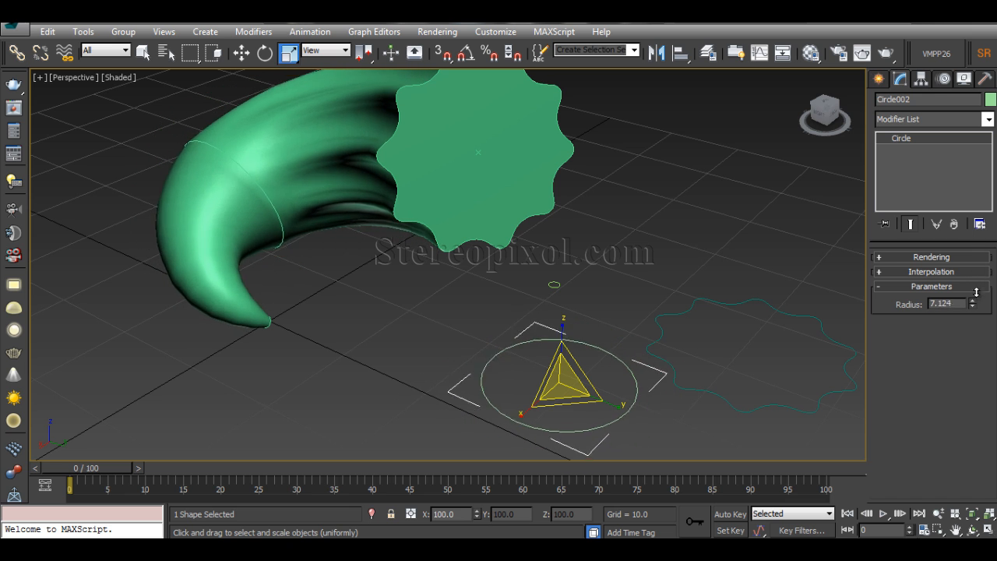
drag(971, 300, 971, 310)
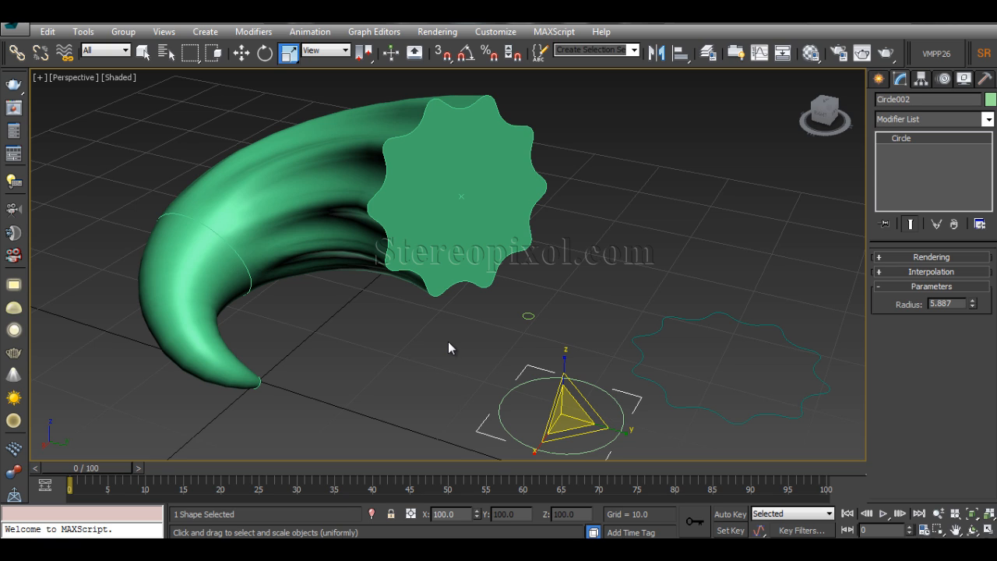
mouse_move(481, 217)
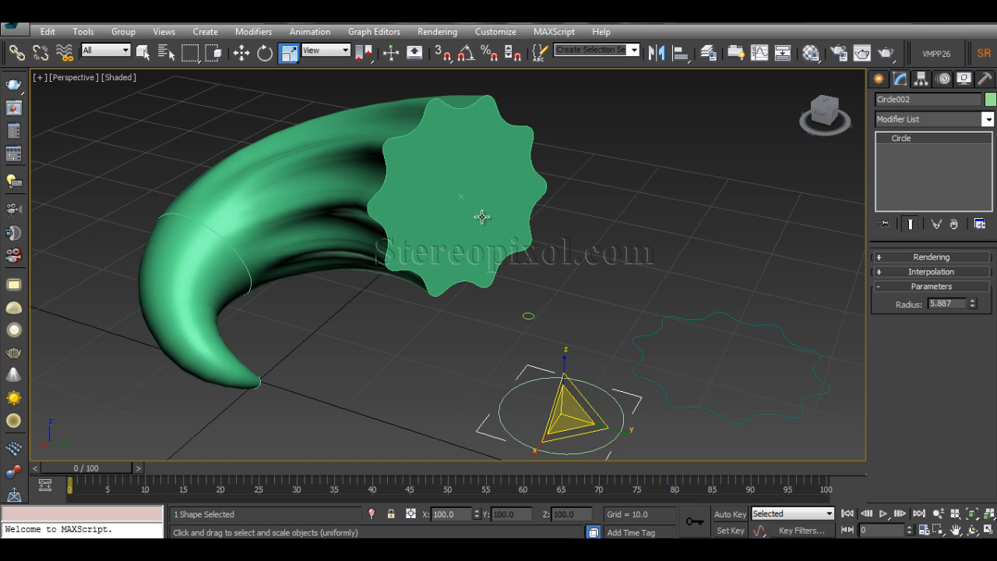
mouse_move(500, 218)
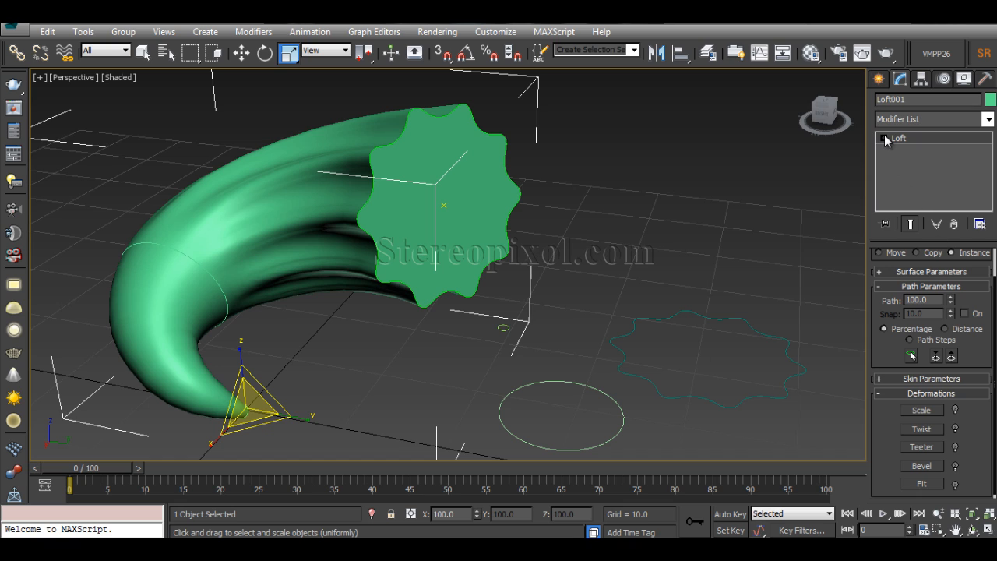
Enter the loft's Shape sub-object level and slide the circle to about 59% along the path.
click(884, 138)
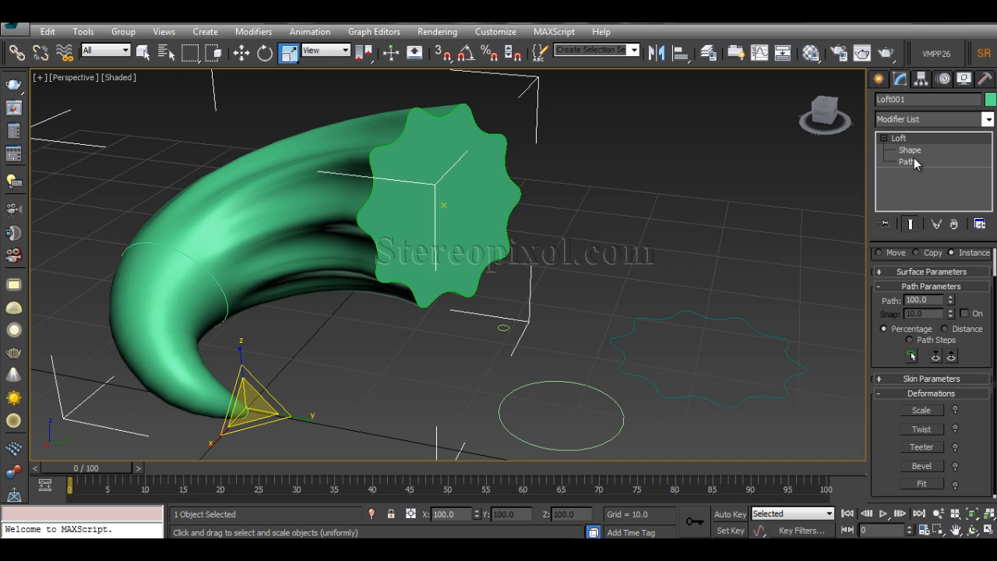
click(906, 161)
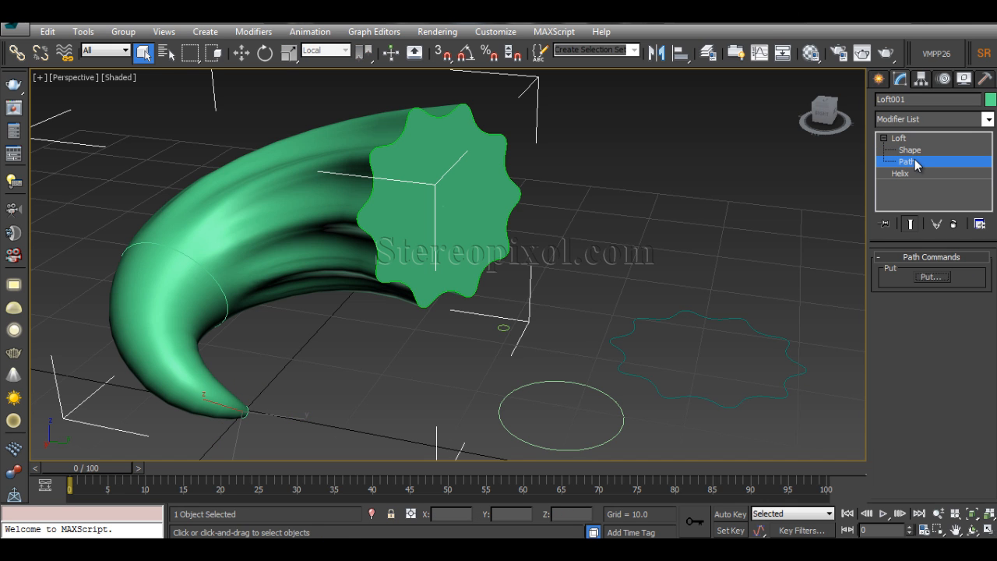
click(909, 150)
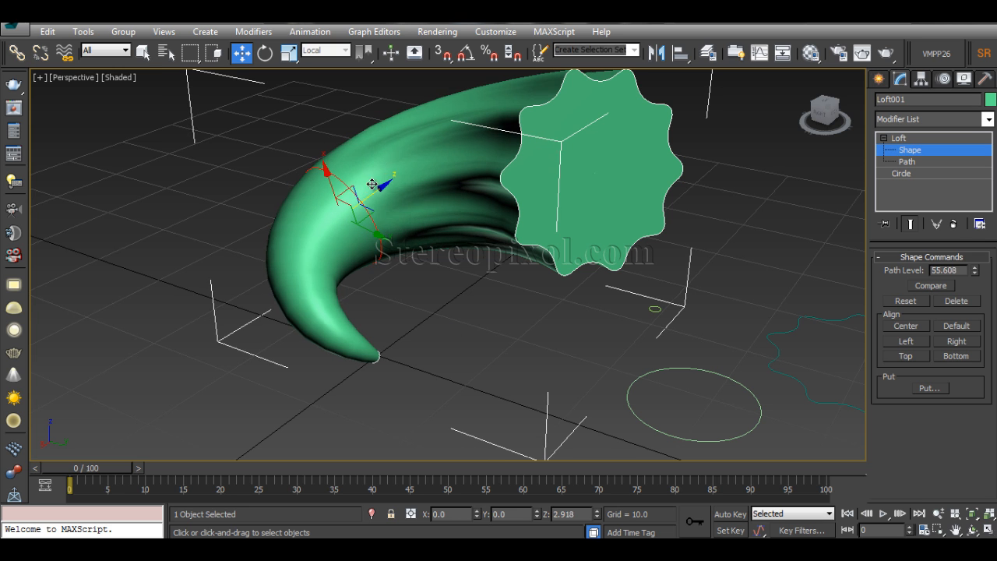
drag(372, 184, 378, 182)
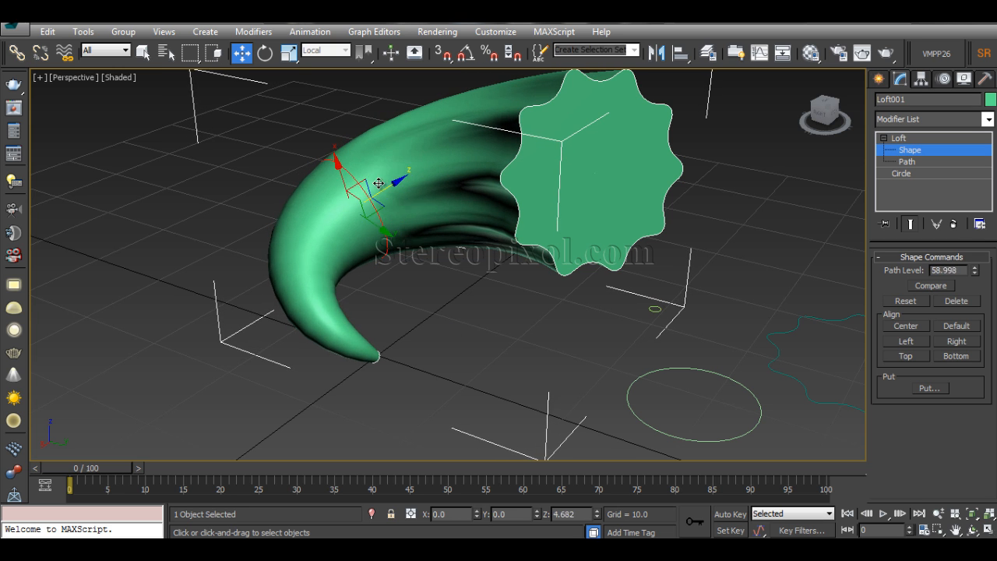
drag(377, 183, 390, 187)
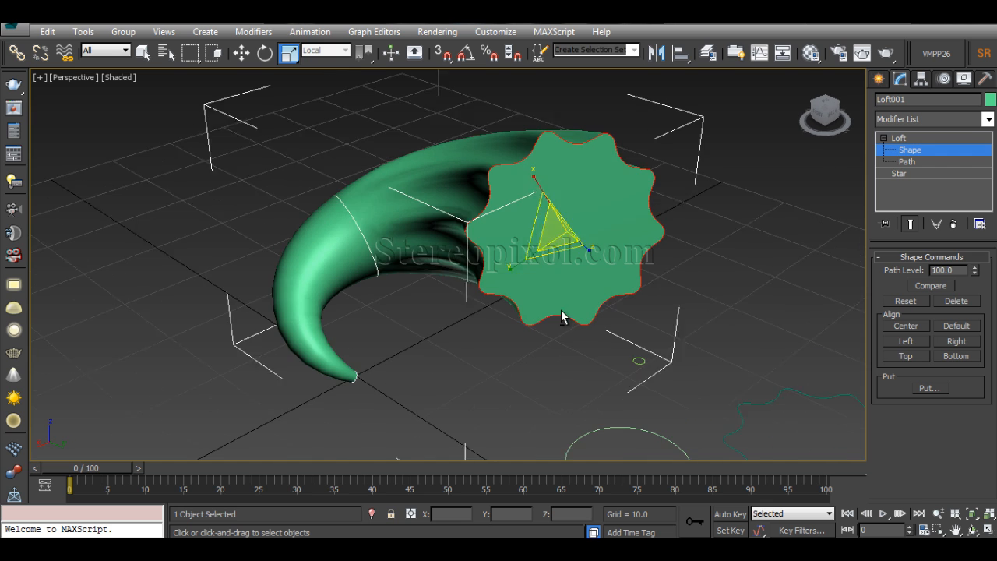
Adjust the star cross-section, restore its value, and select the standalone star outline.
drag(561, 316, 582, 212)
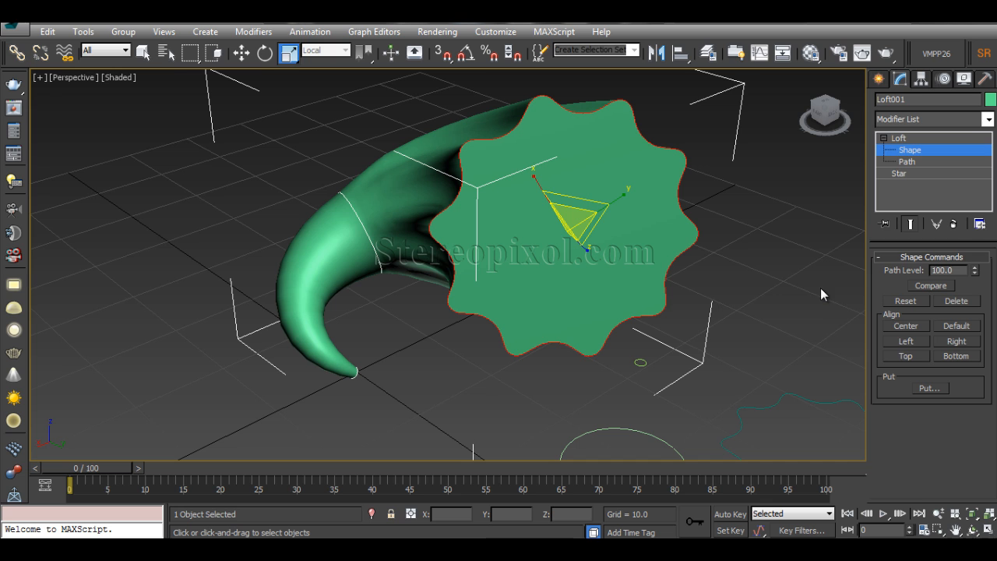
triple_click(943, 270)
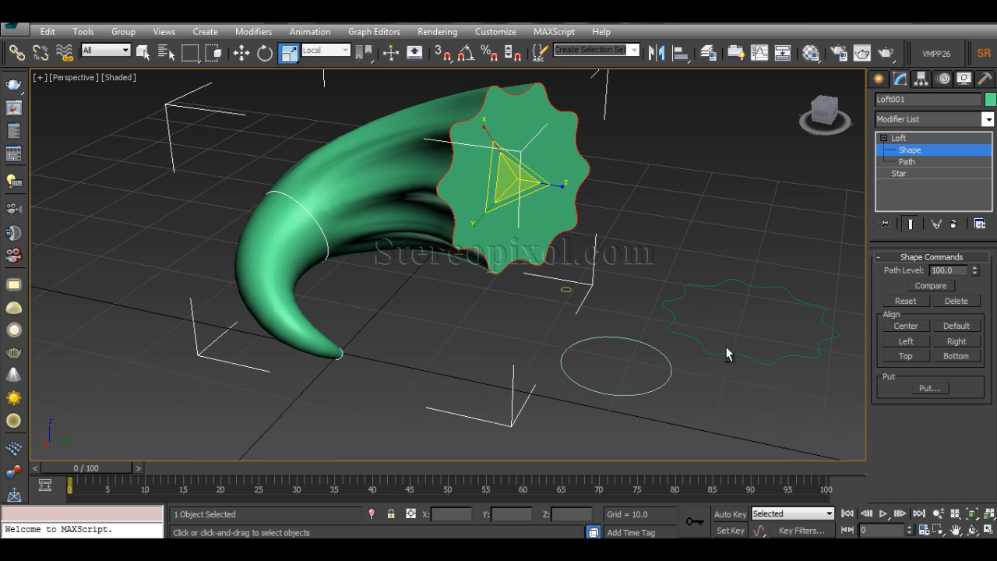
click(909, 149)
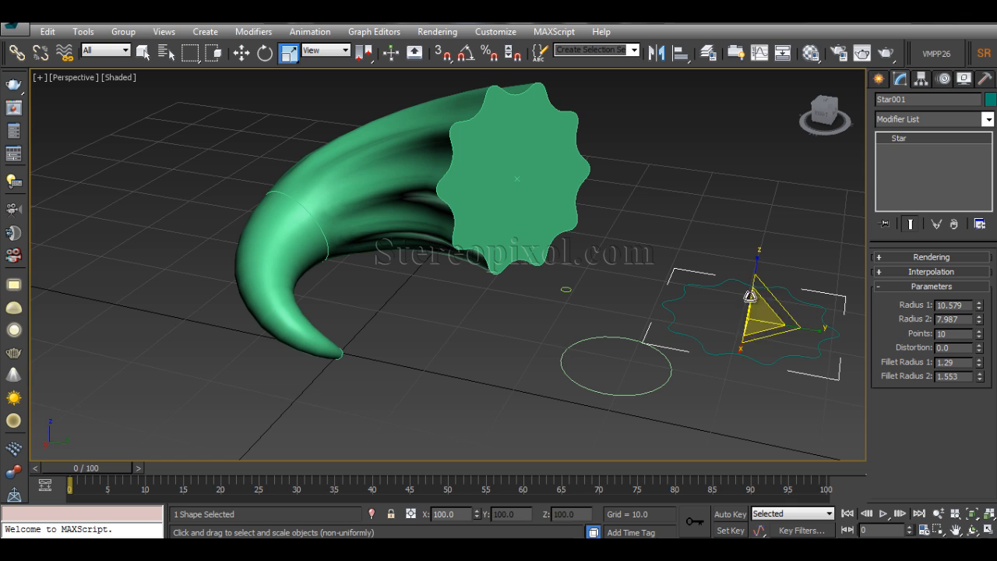
mouse_move(710, 260)
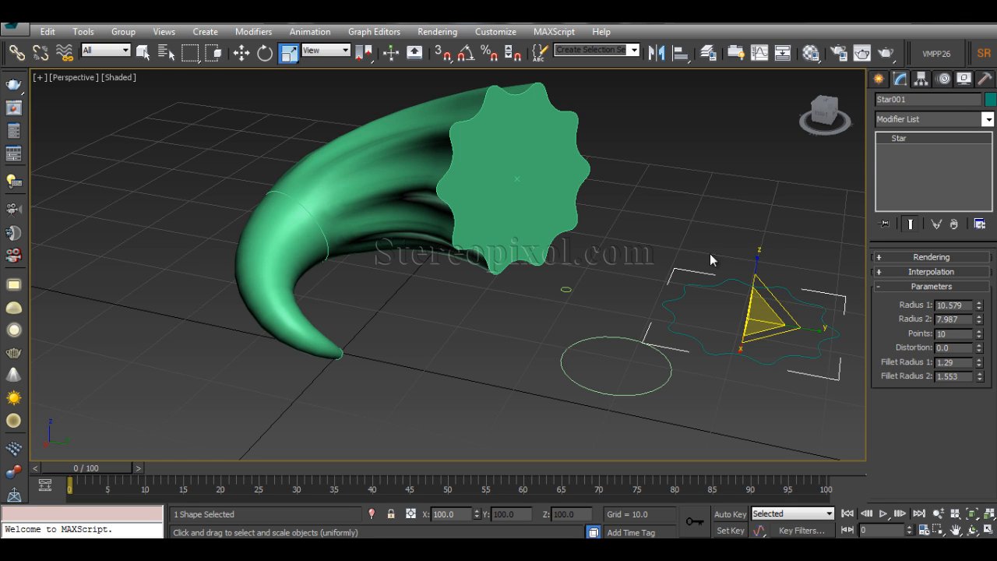
mouse_move(745, 279)
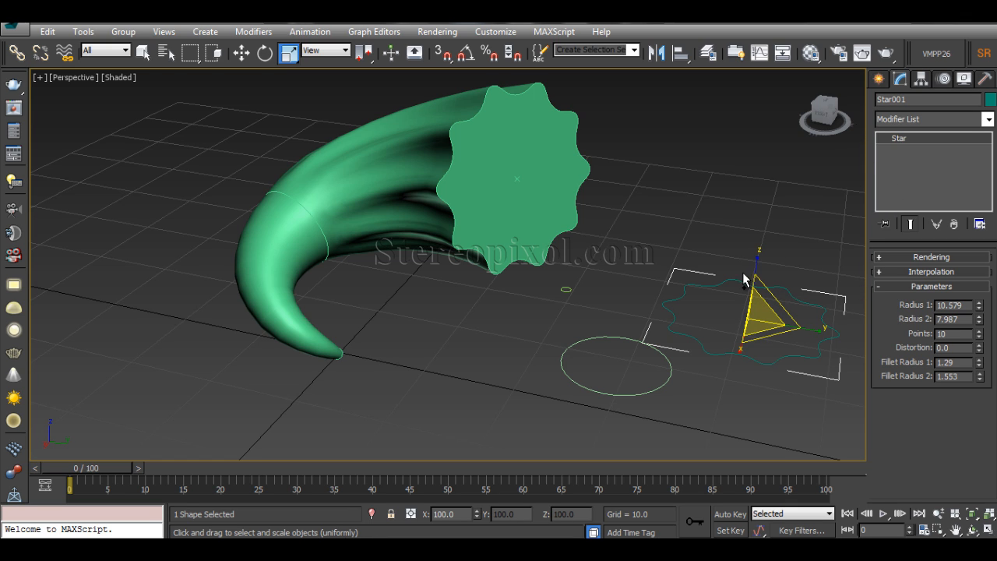
mouse_move(980, 320)
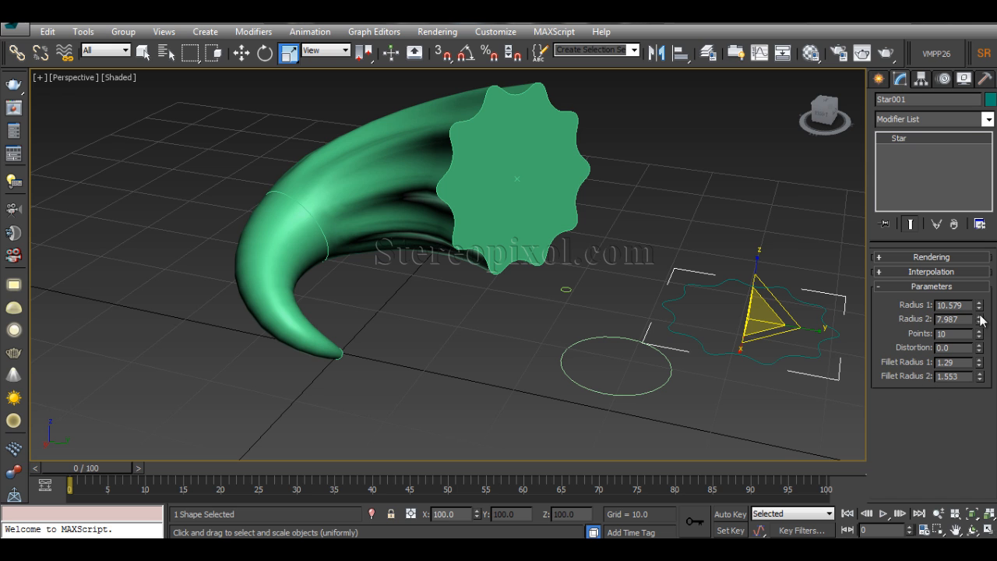
click(980, 307)
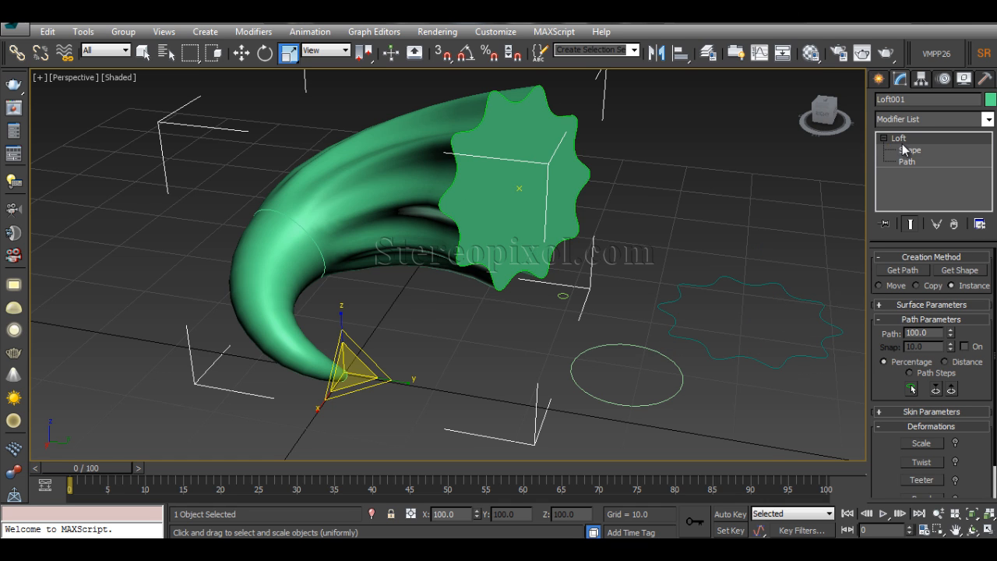
click(674, 263)
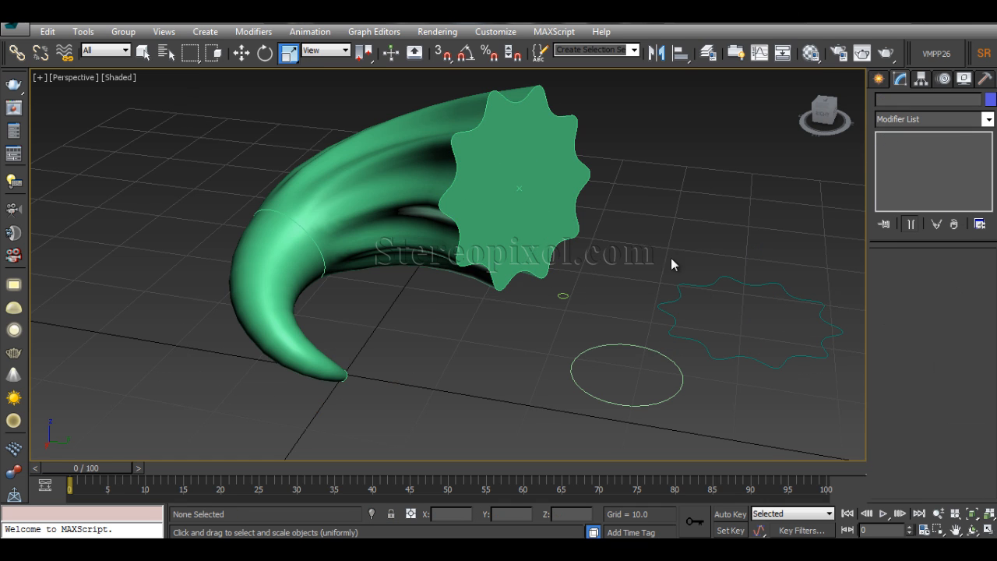
drag(674, 263, 578, 319)
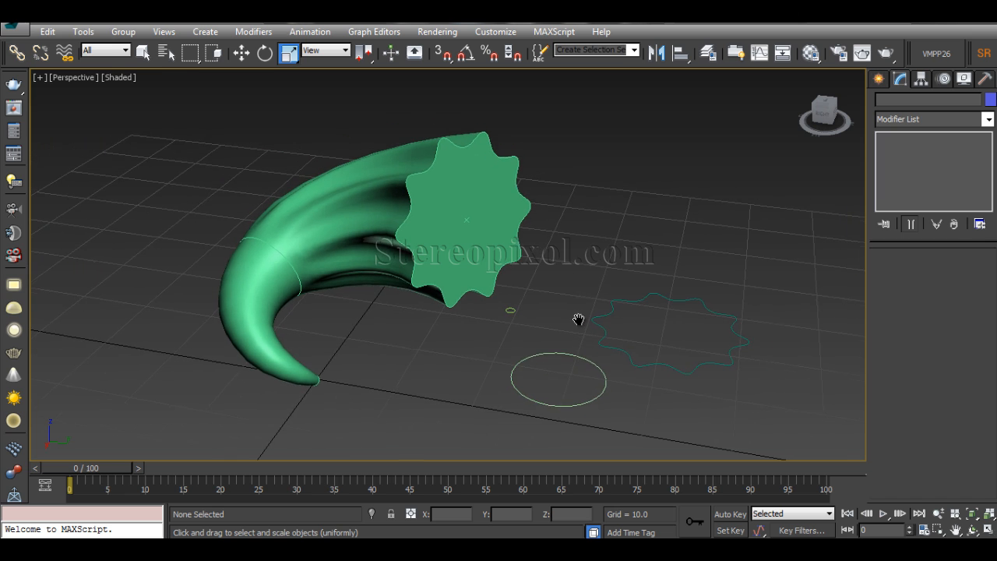